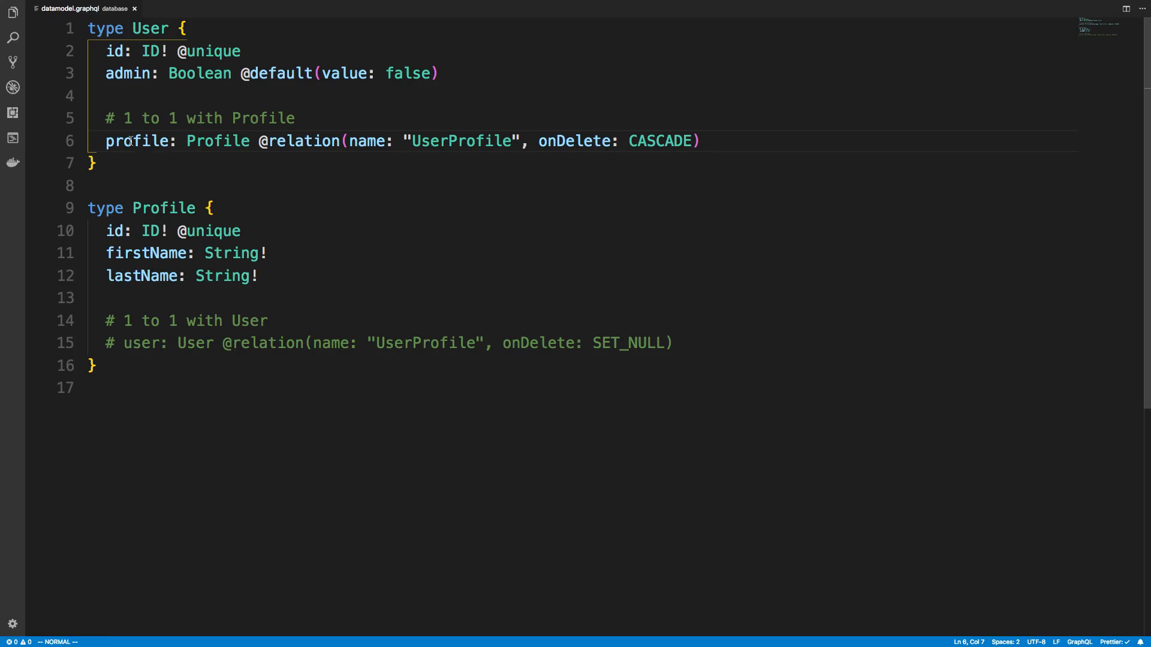
double_click(217, 141)
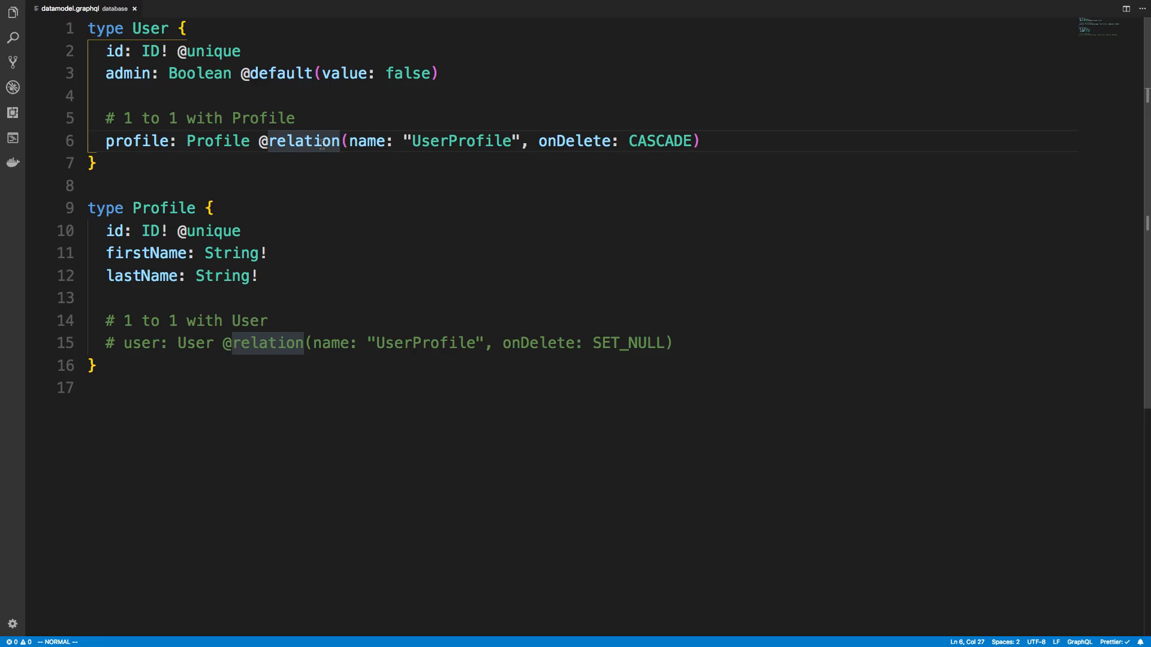
left_click(436, 142)
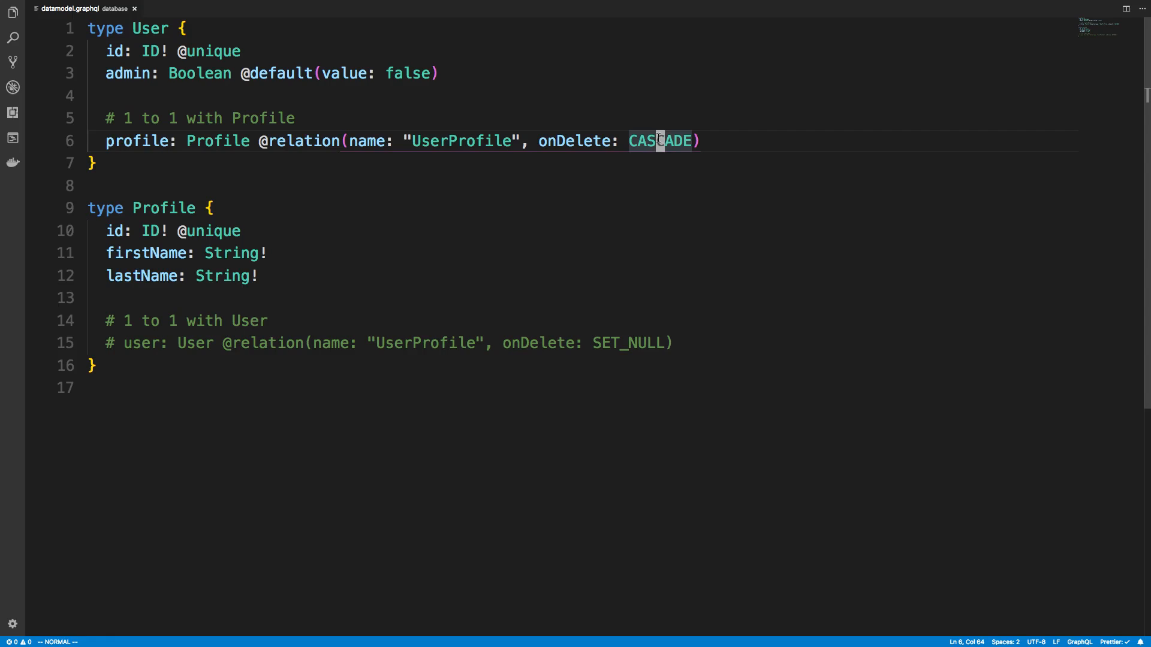
type("SET")
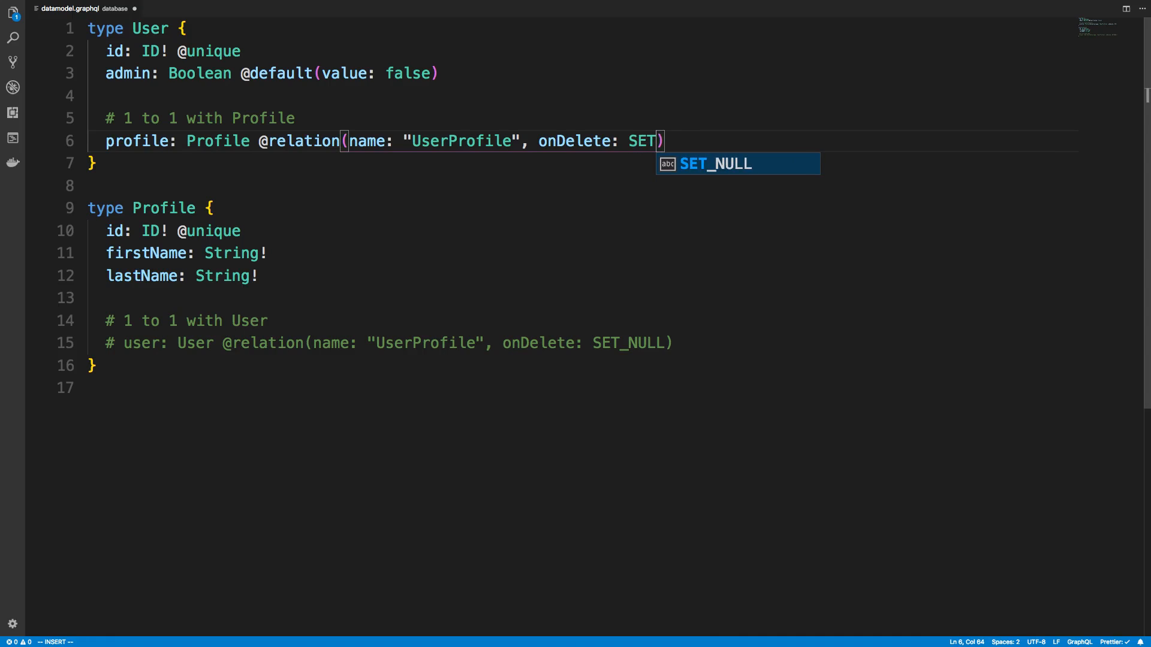
key("Tab")
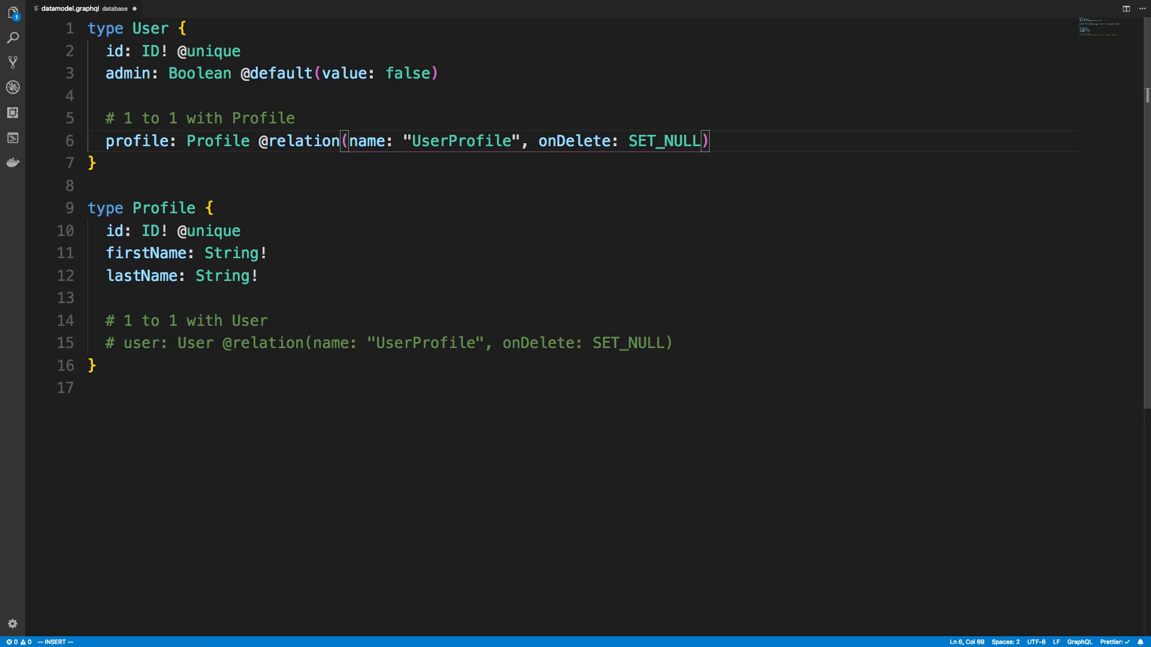
key("Escape")
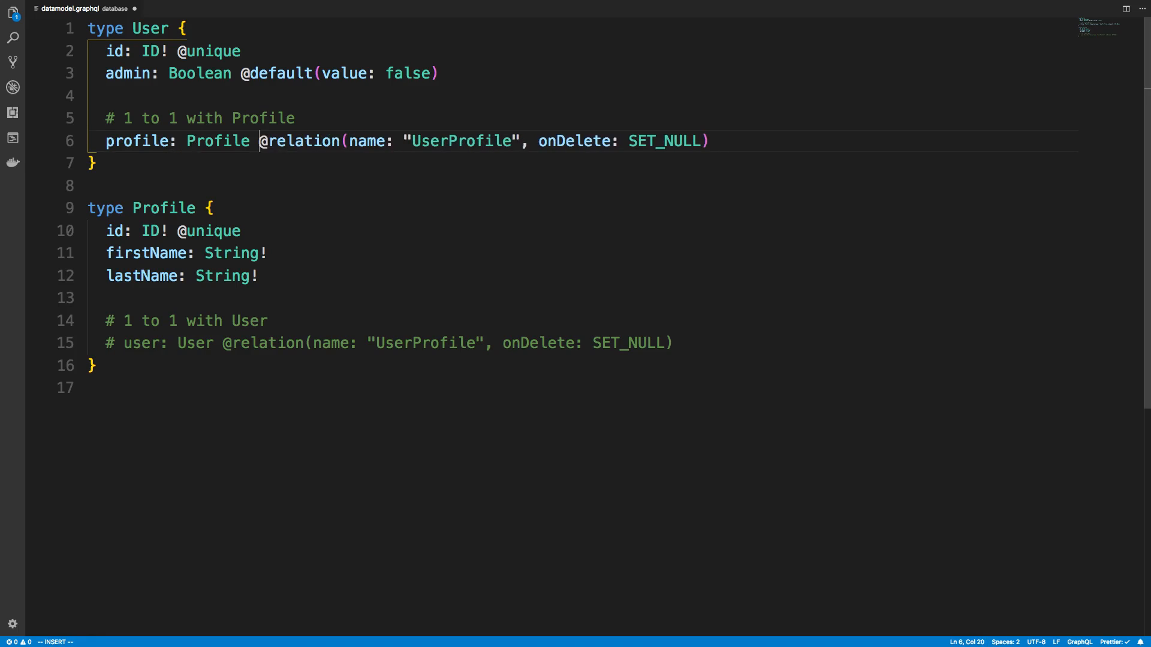
Step: Adjust the comment marker and CASCADE text on the relation line, leaving the user: User field active
type("#")
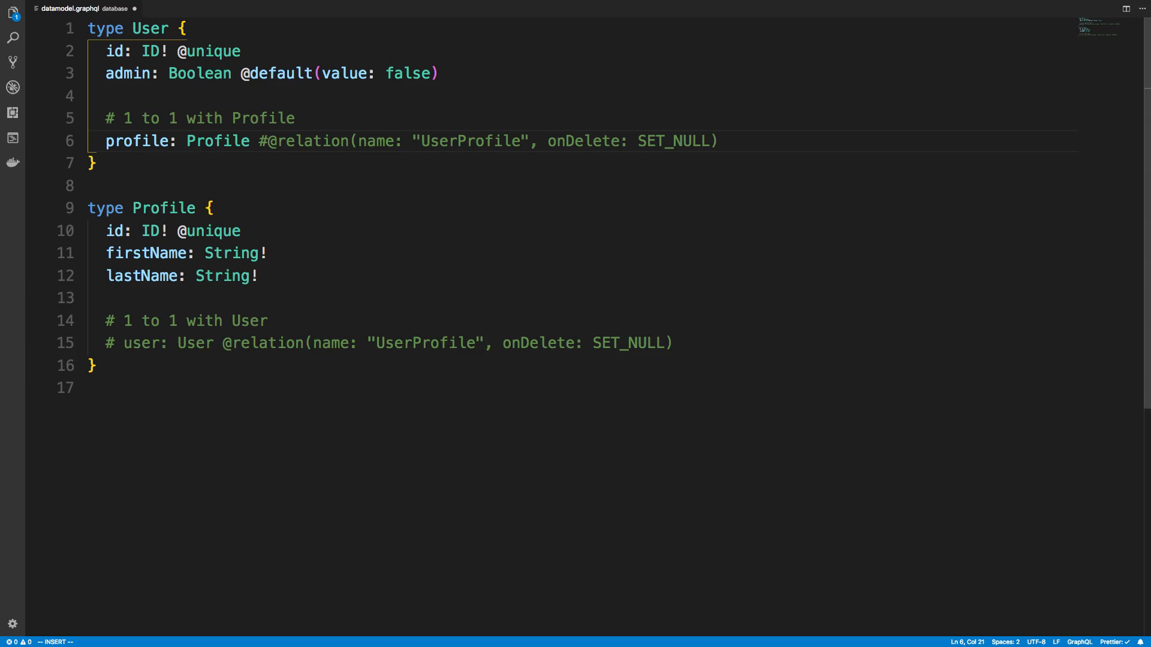
mouse_move(768, 161)
type("CA")
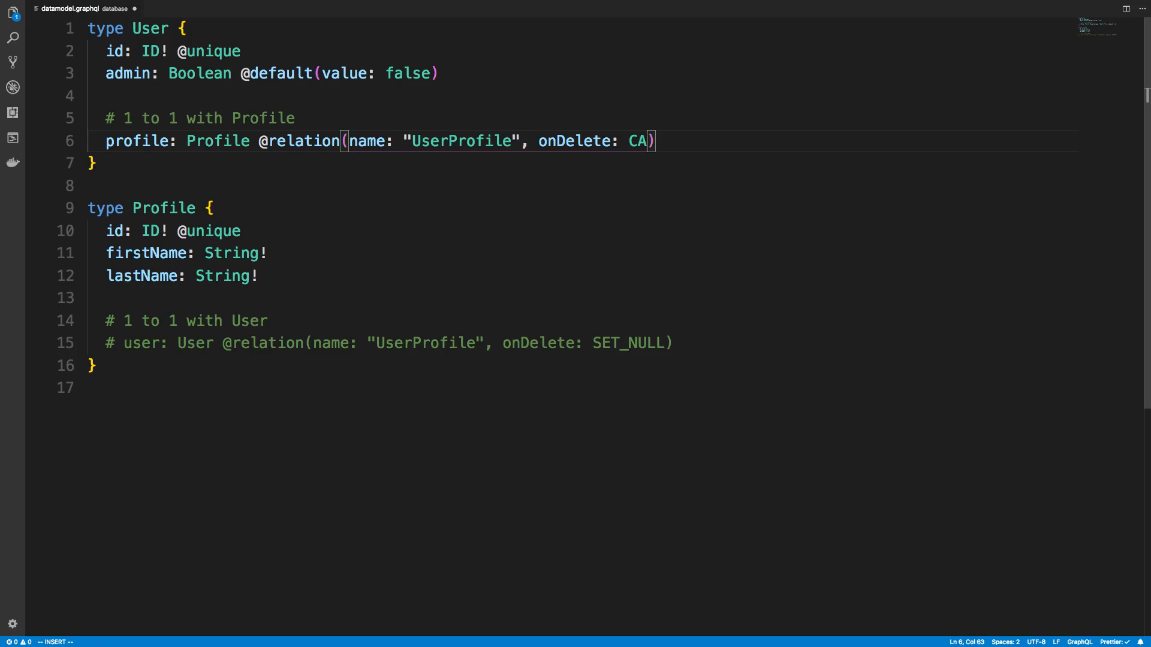
type("SCADE")
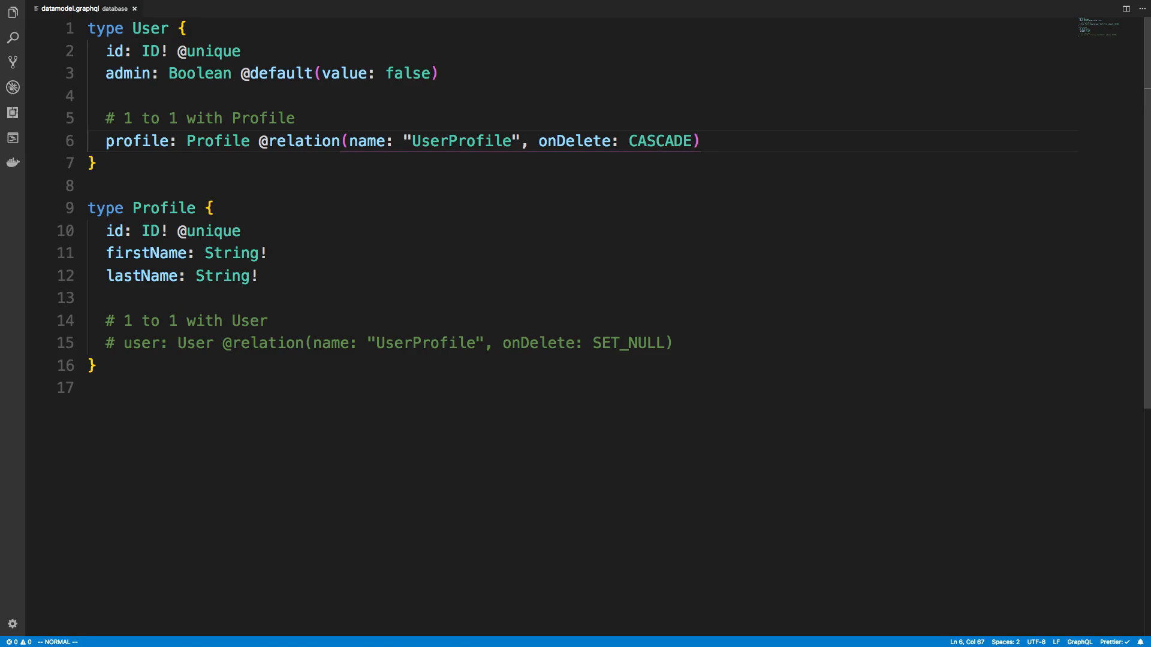
left_click(208, 207)
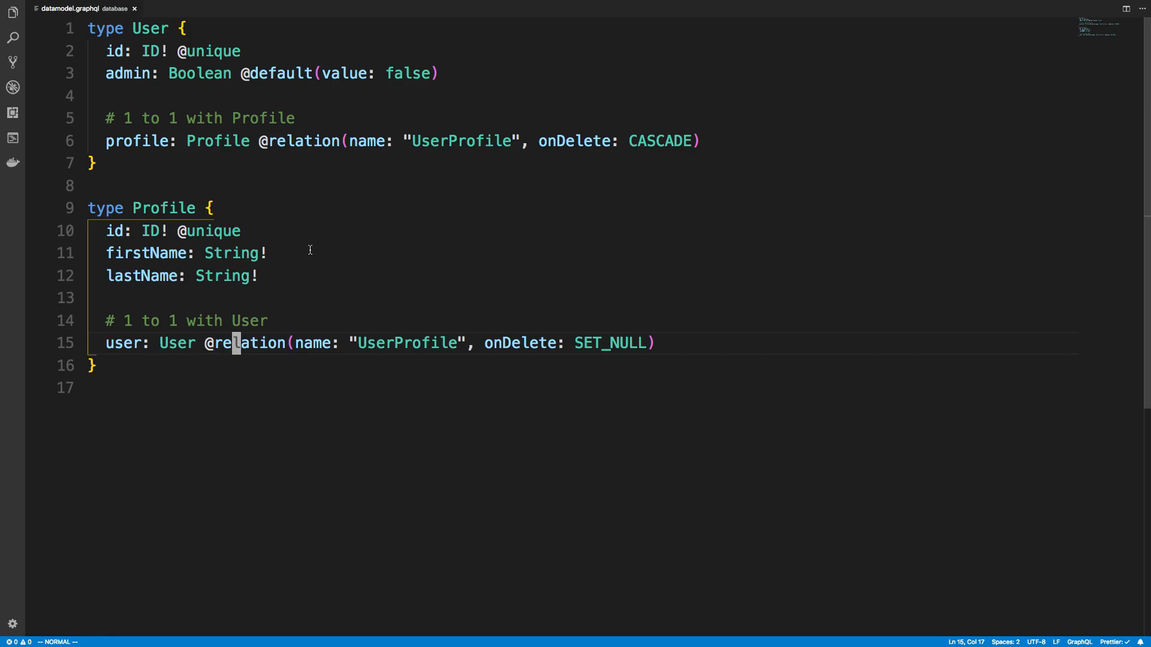
mouse_move(345, 100)
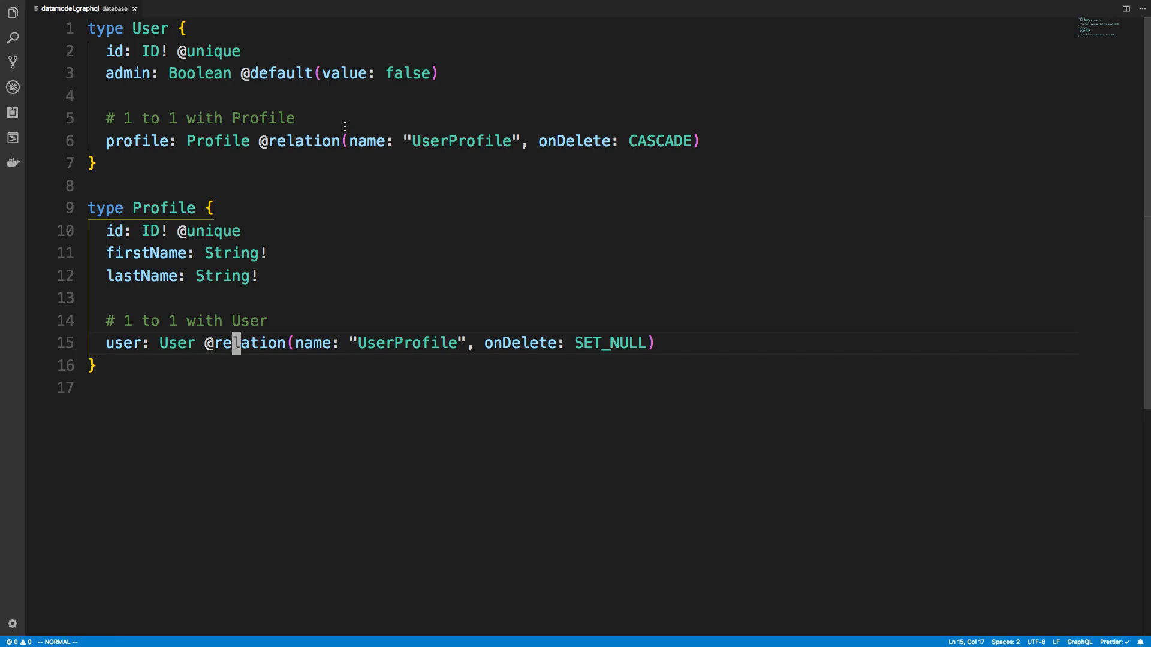
mouse_move(213, 148)
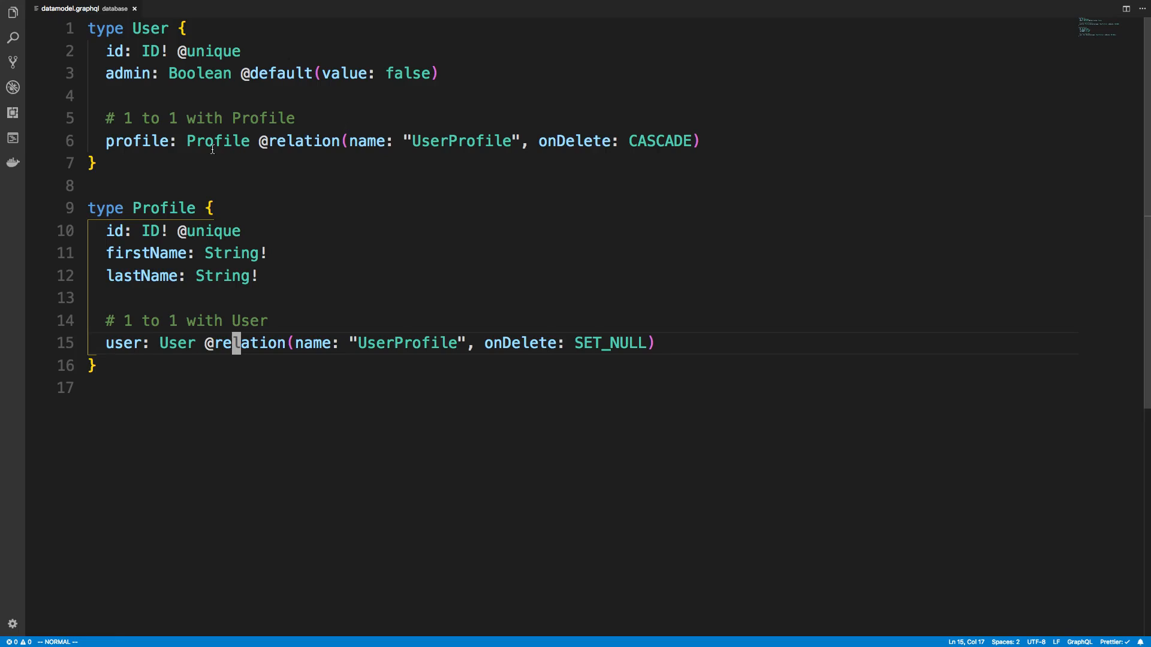
left_click(217, 142)
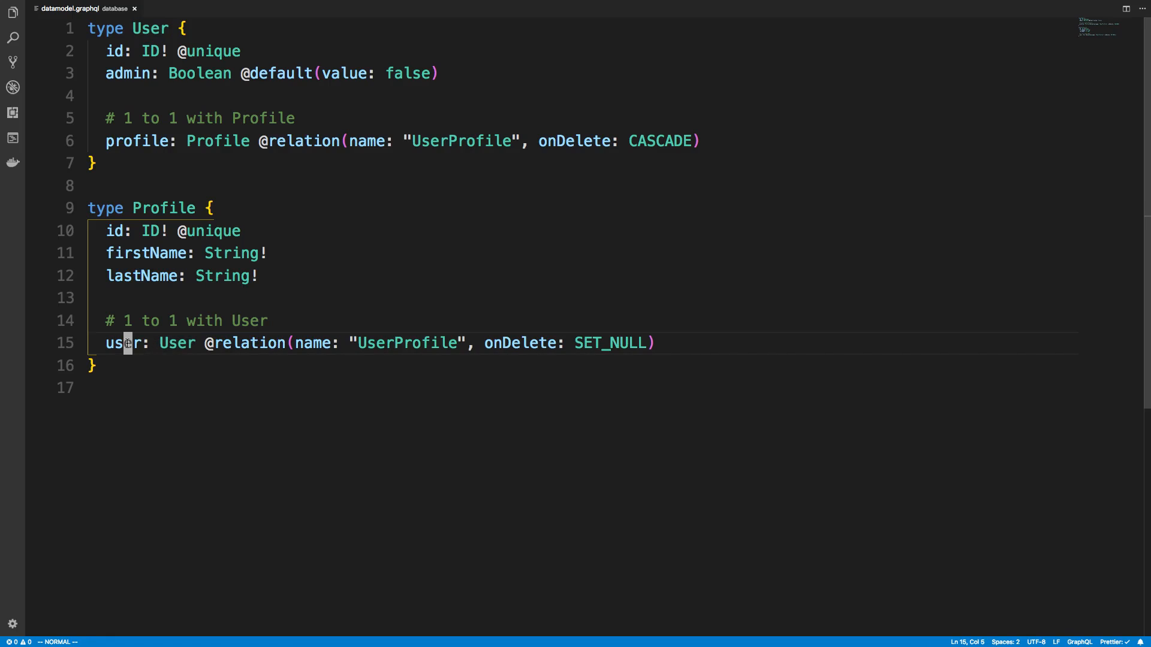
double_click(122, 342)
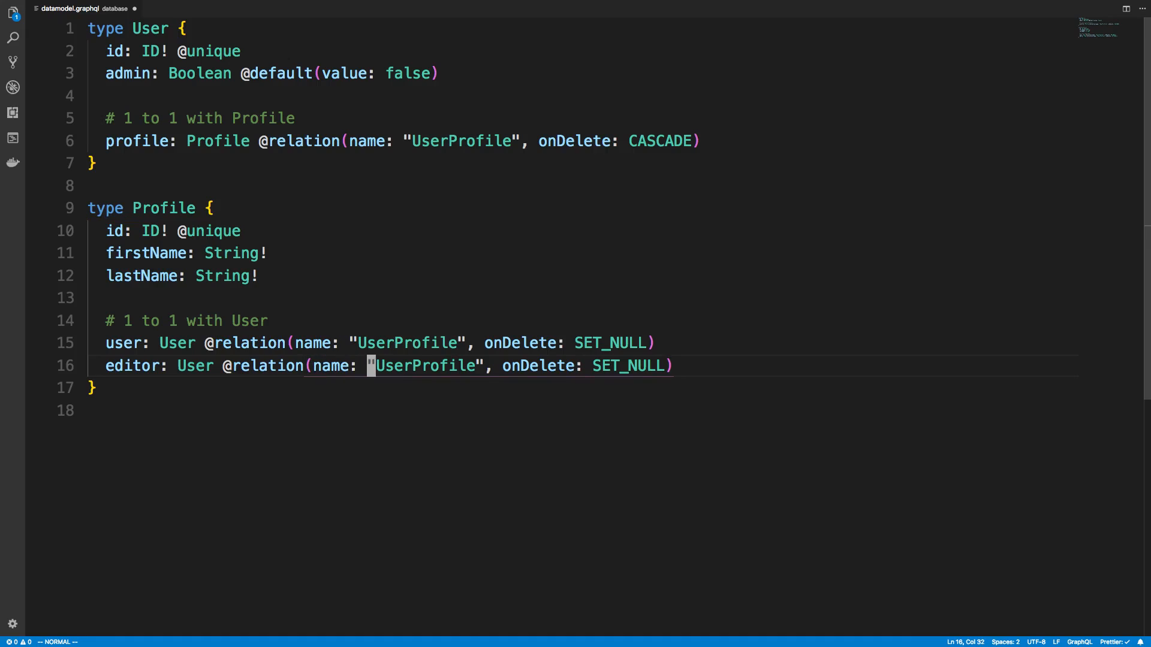
type("Editor")
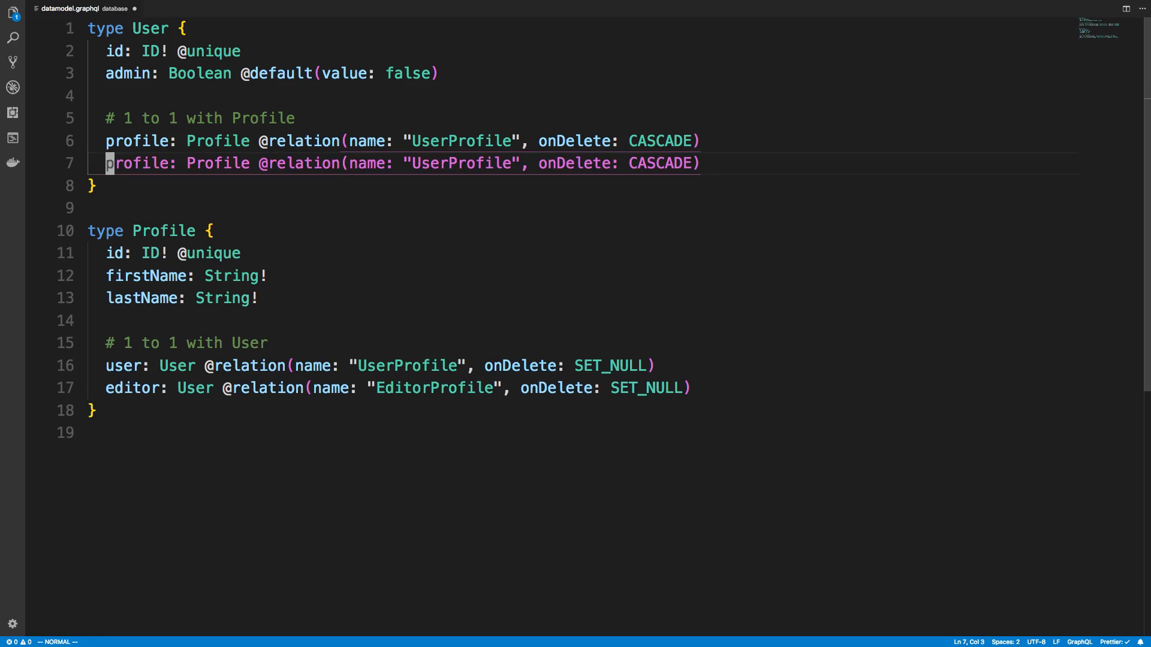
type("editorP")
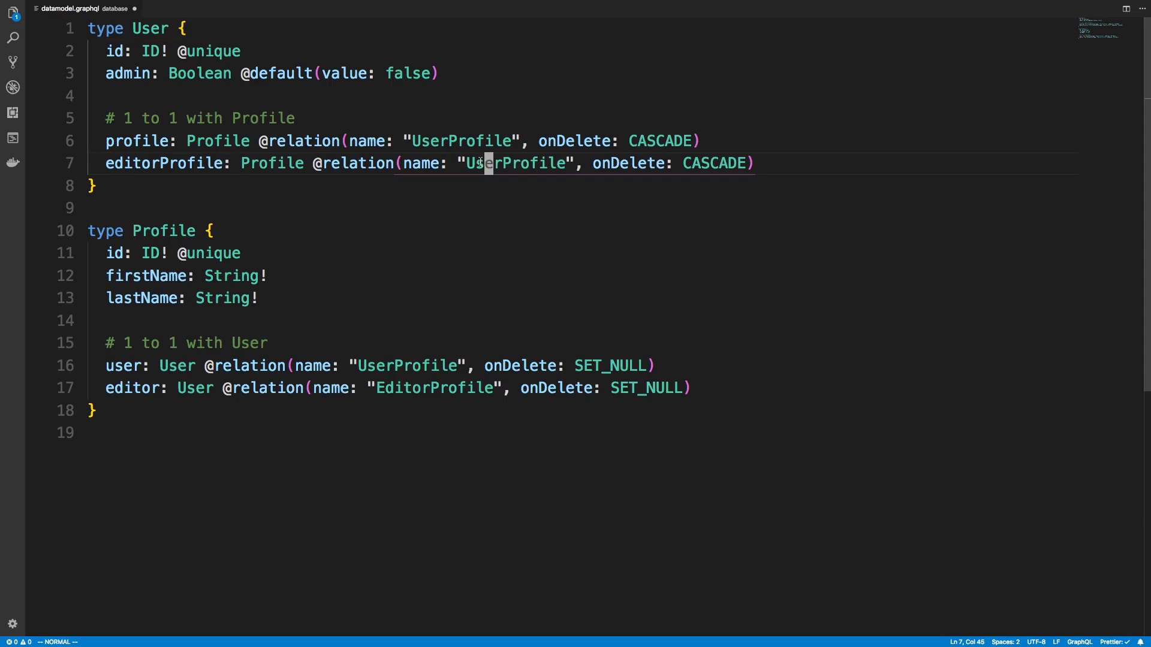
type("Edit")
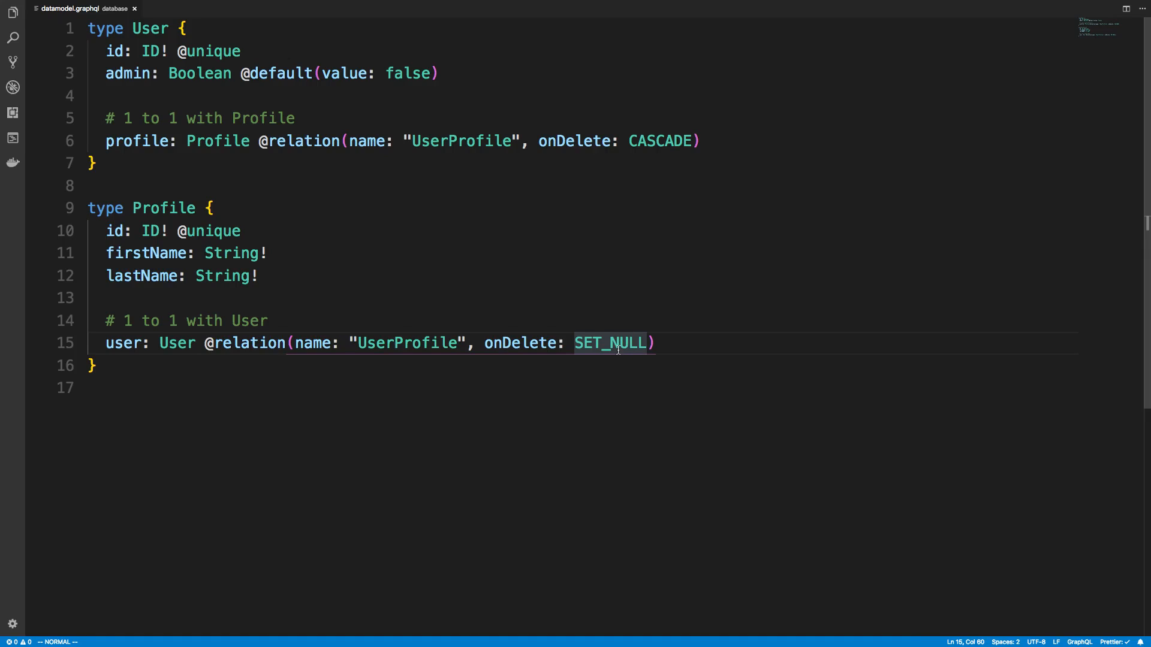
left_click(558, 343)
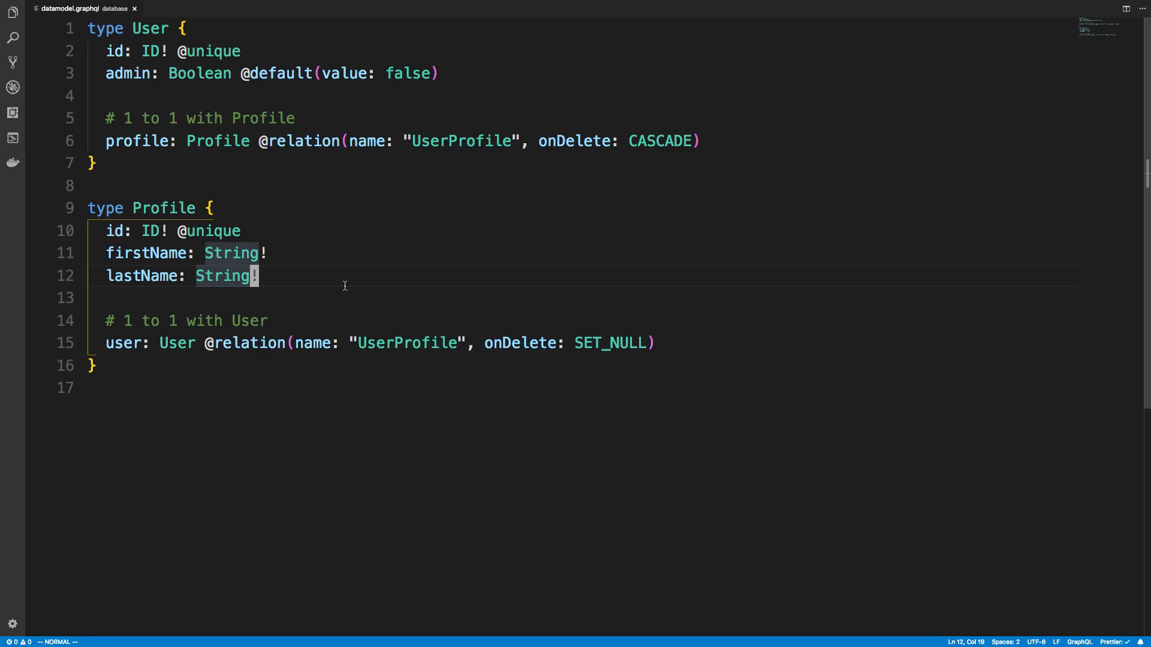
left_click(163, 209)
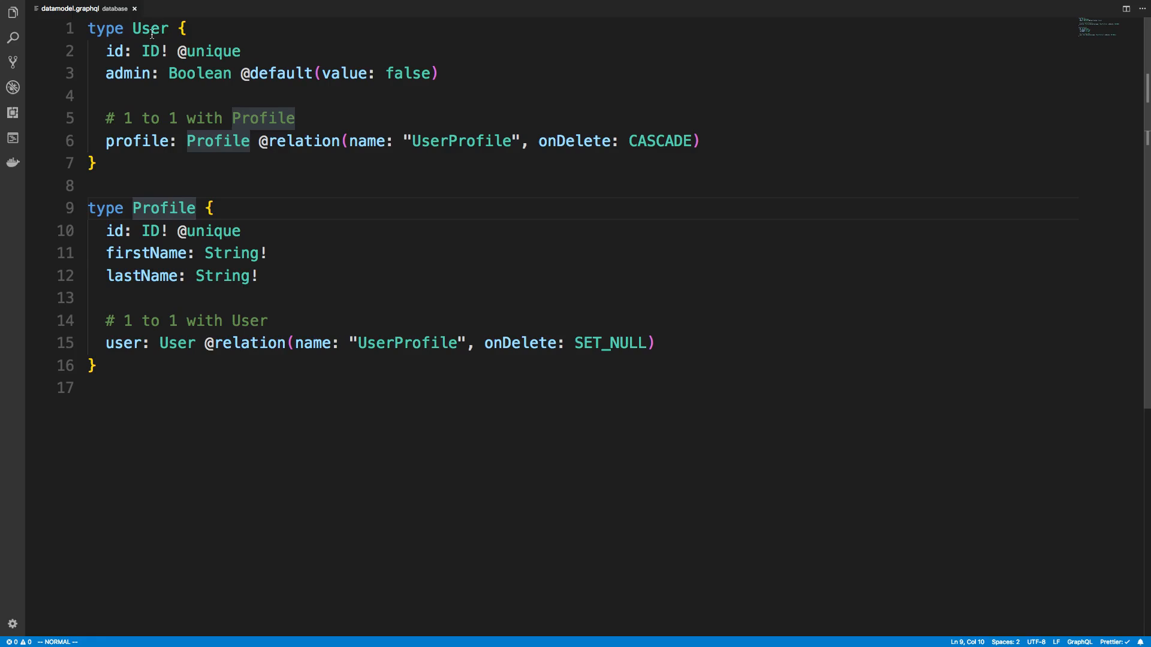
mouse_move(651, 426)
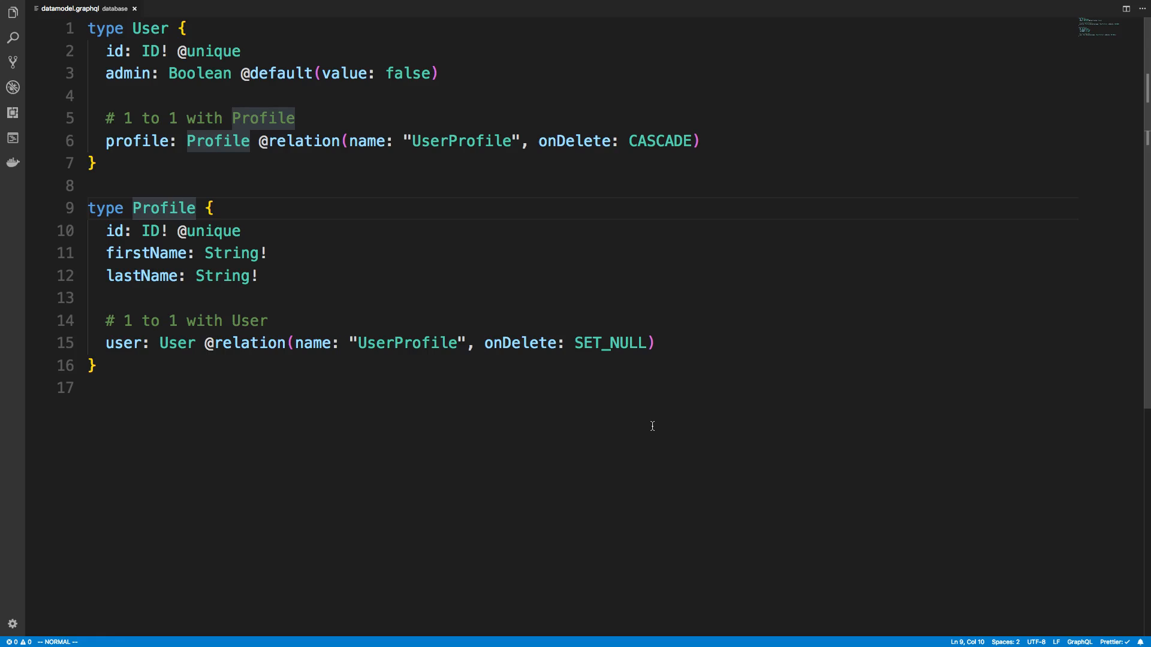
left_click(659, 141)
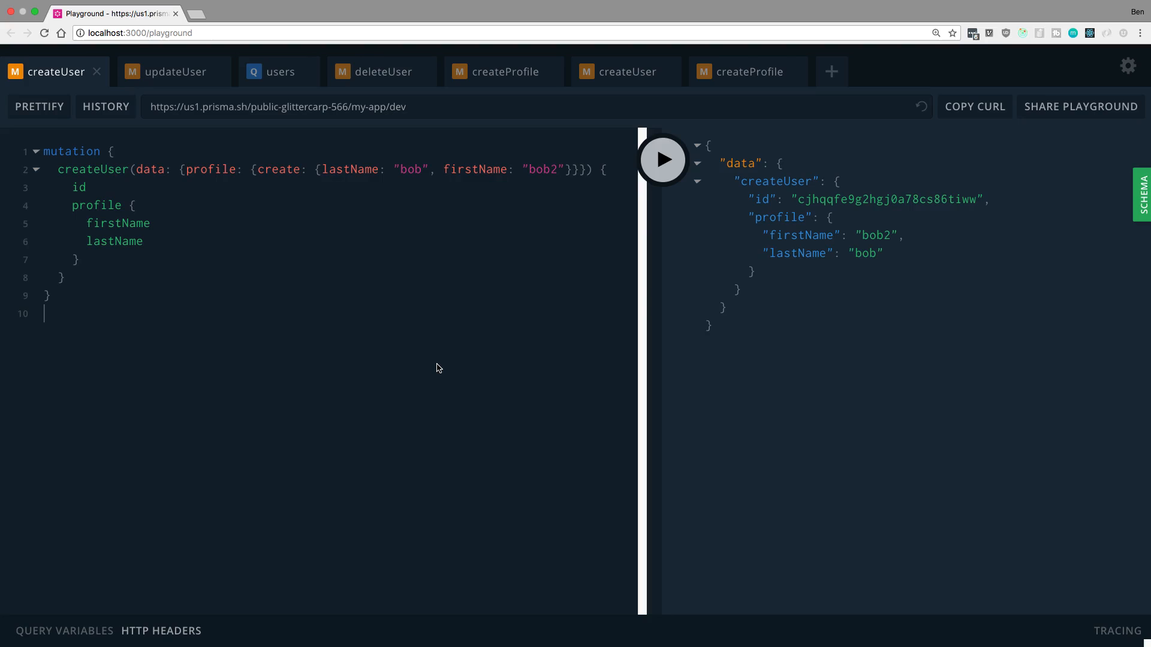
double_click(93, 169)
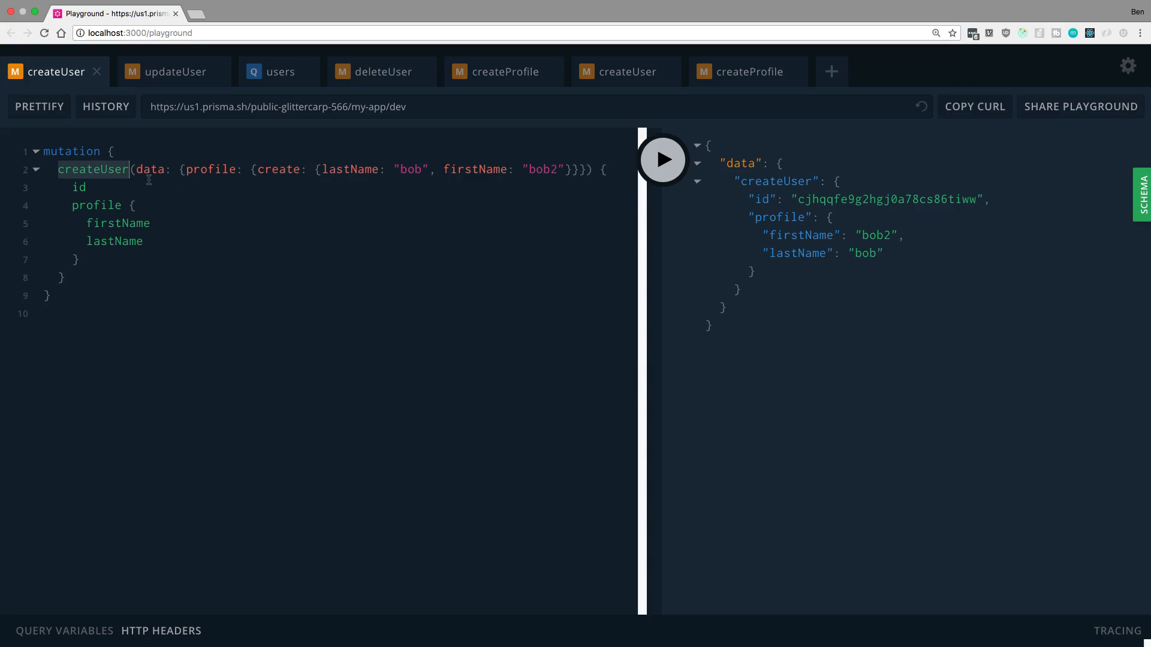
left_click(150, 169)
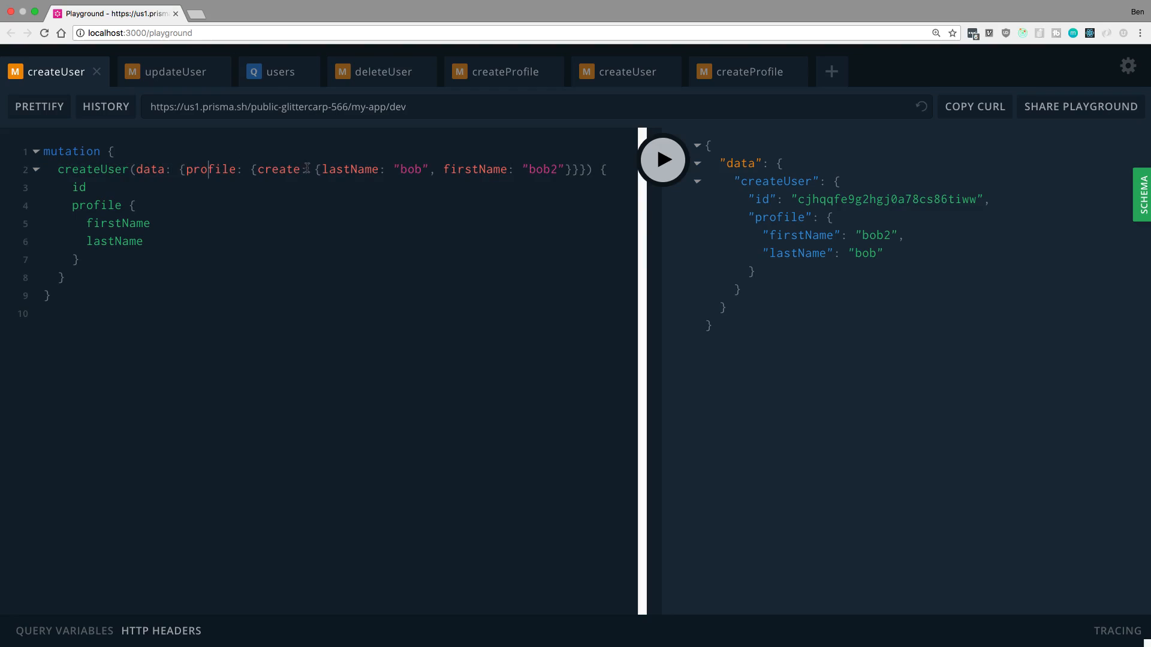
left_click_drag(319, 169, 564, 165)
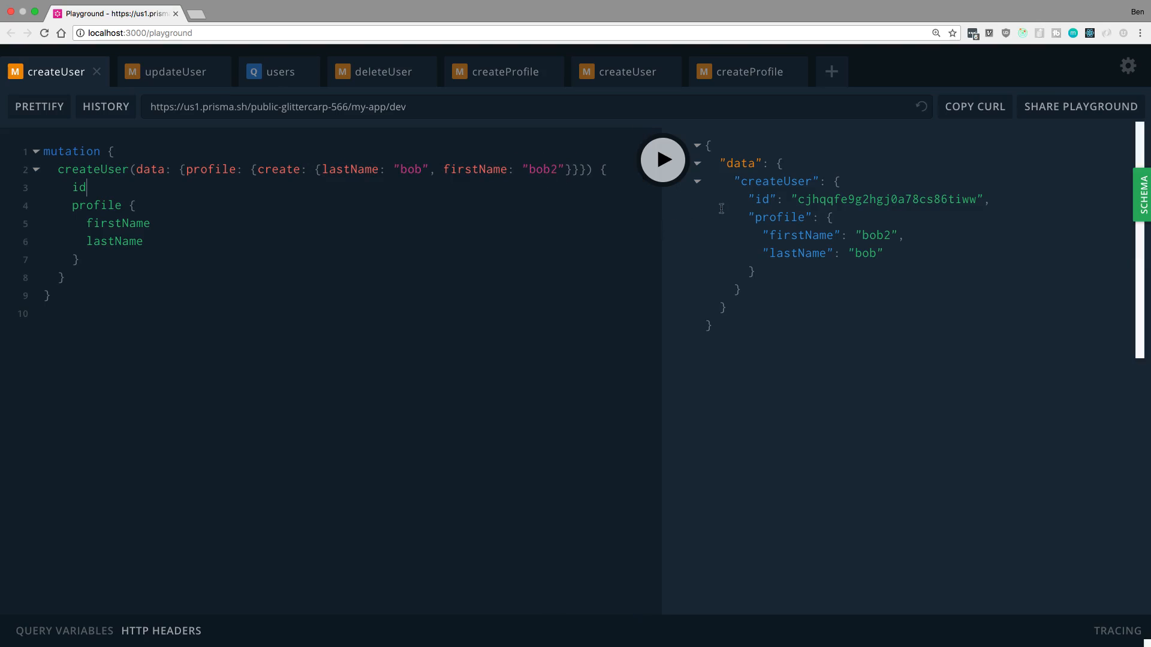
double_click(881, 198)
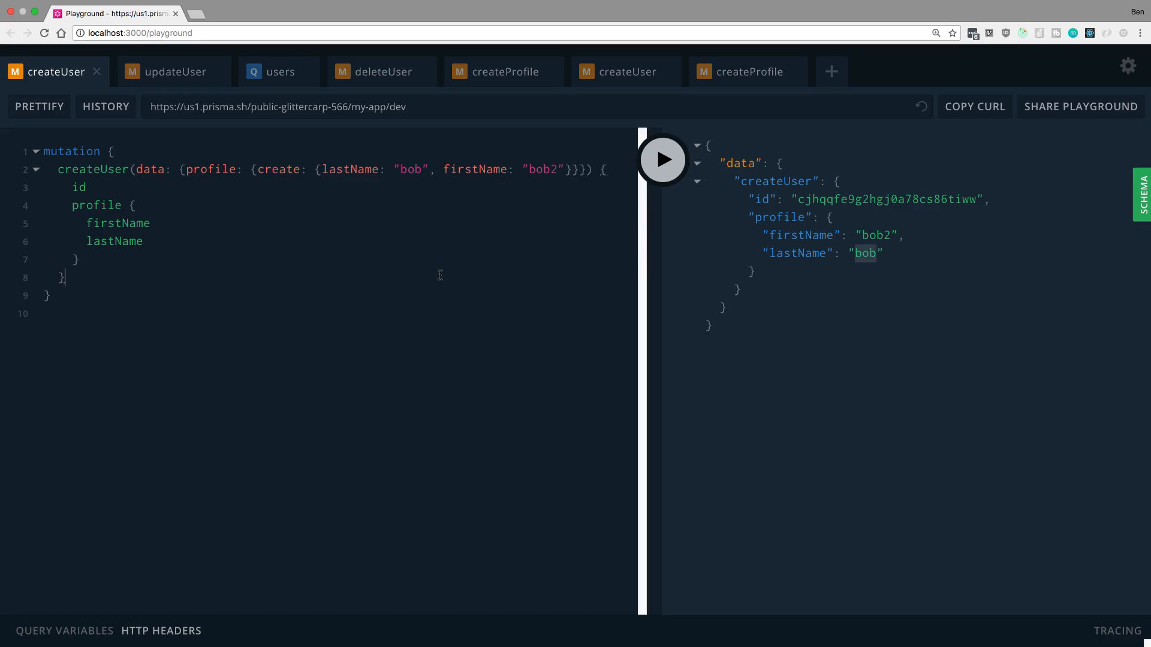
mouse_move(224, 352)
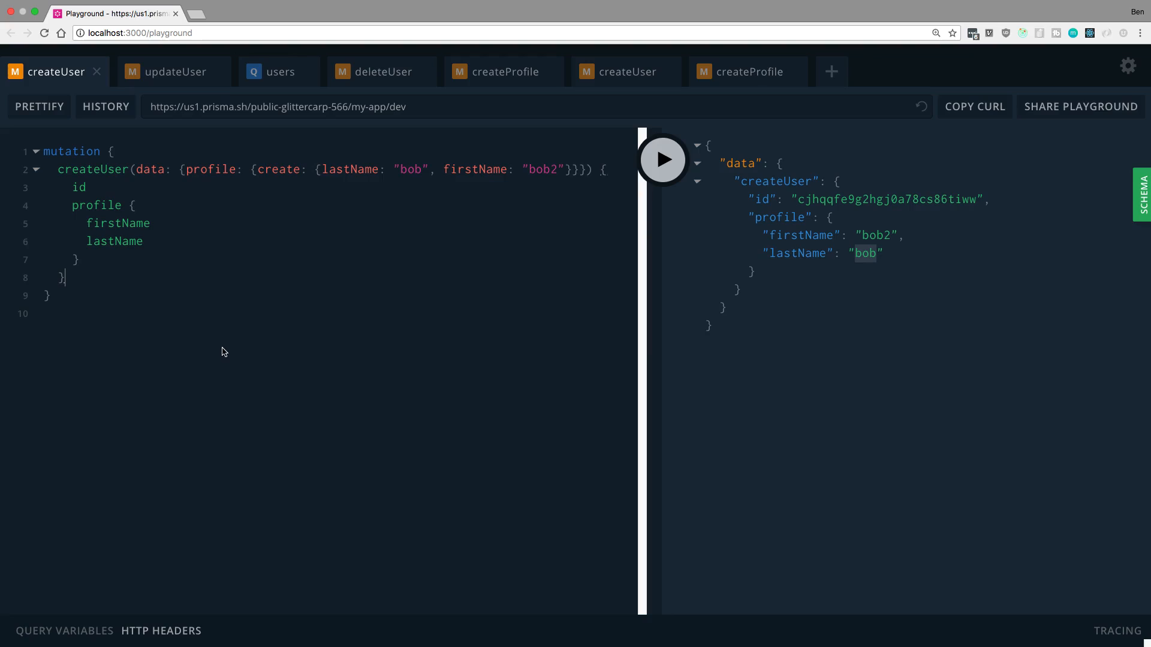
mouse_move(133, 205)
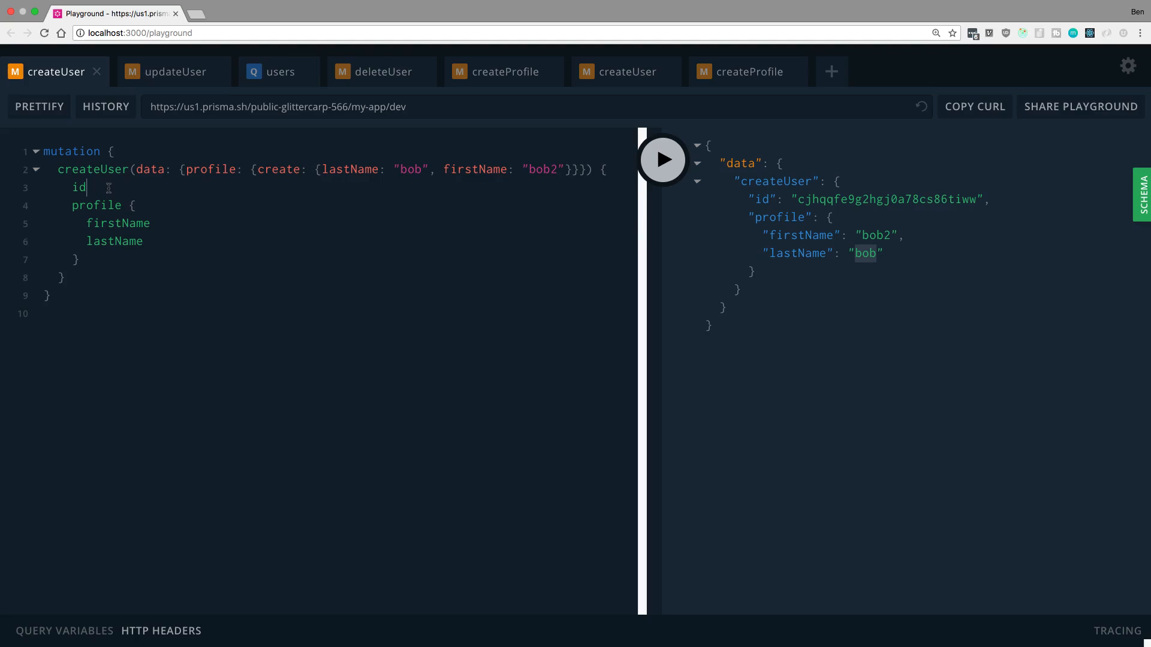
mouse_move(147, 274)
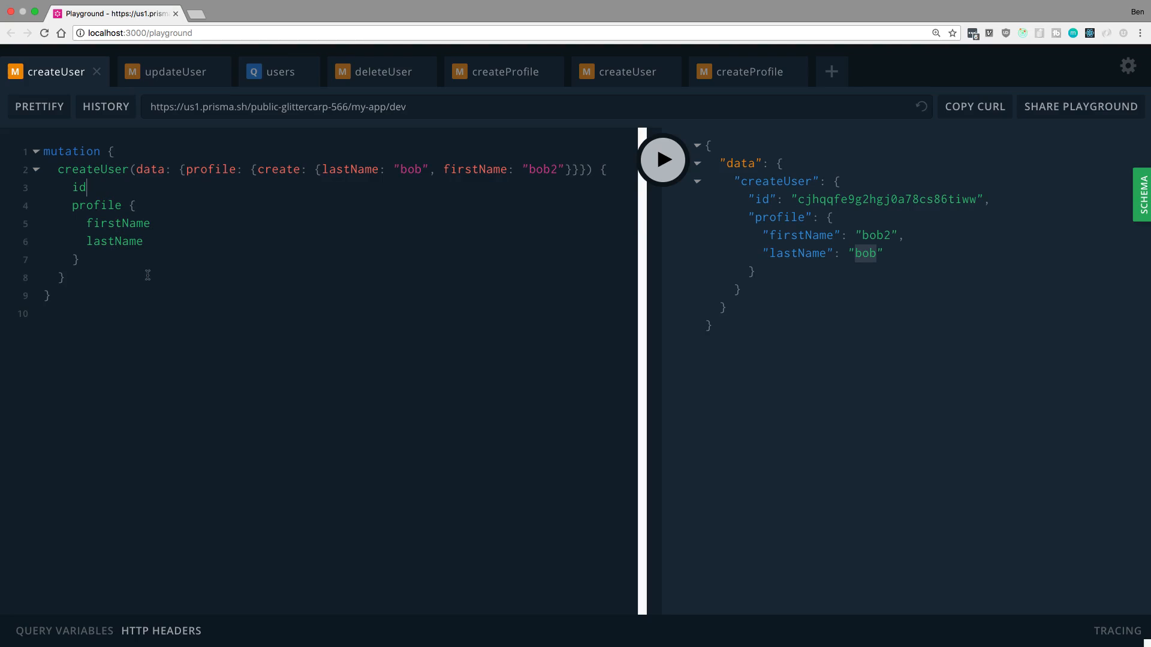
Step: Run the updateUser mutation setting the profile lastName to "tom", returning bob2 tom
left_click(174, 71)
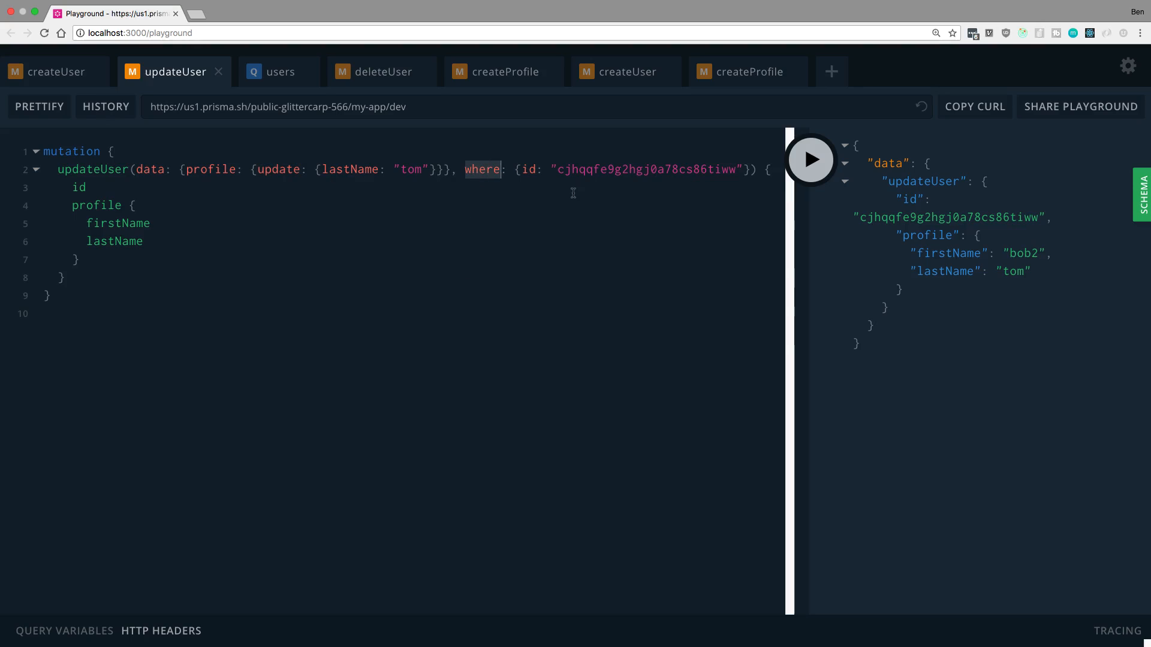
double_click(646, 169)
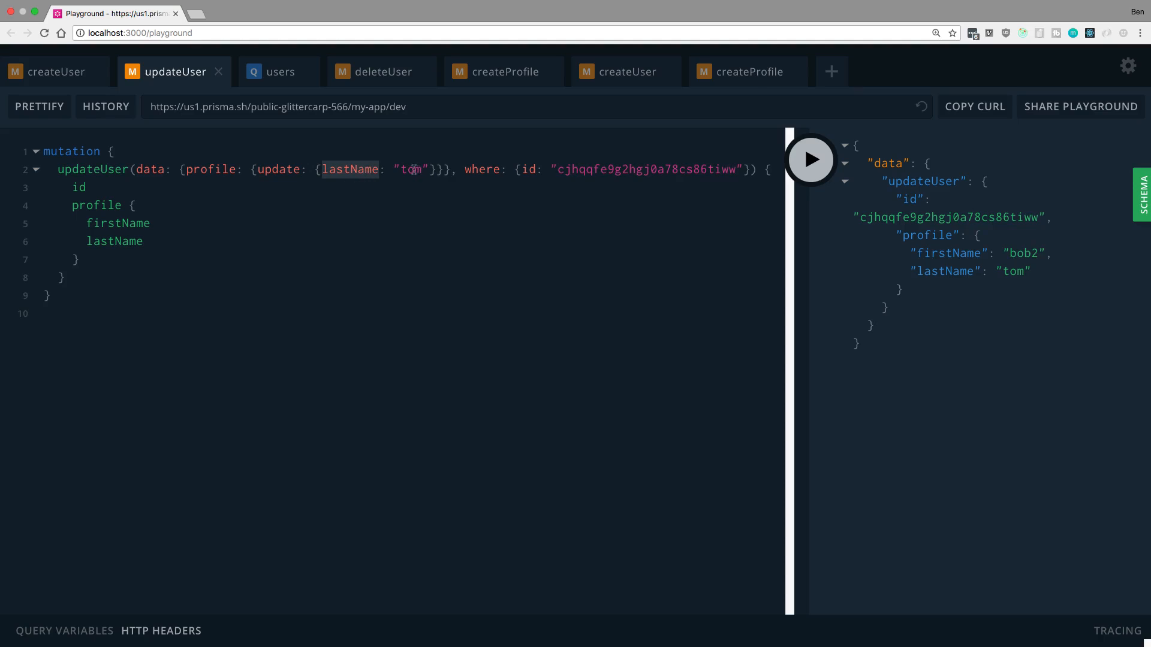
left_click(53, 70)
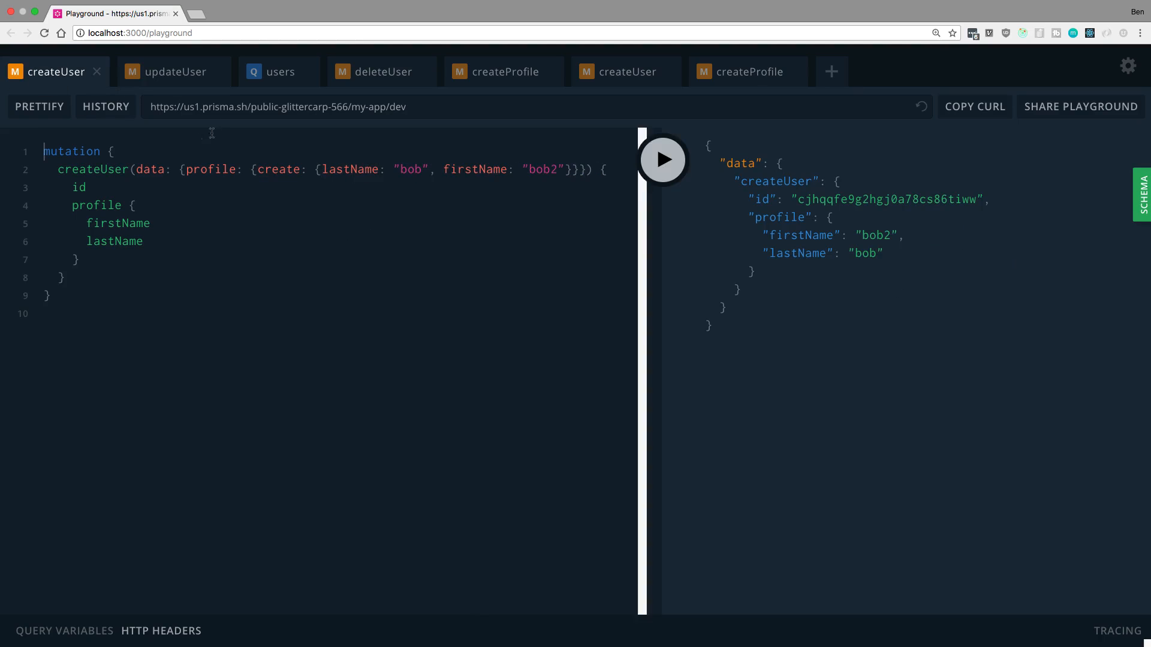
left_click(174, 70)
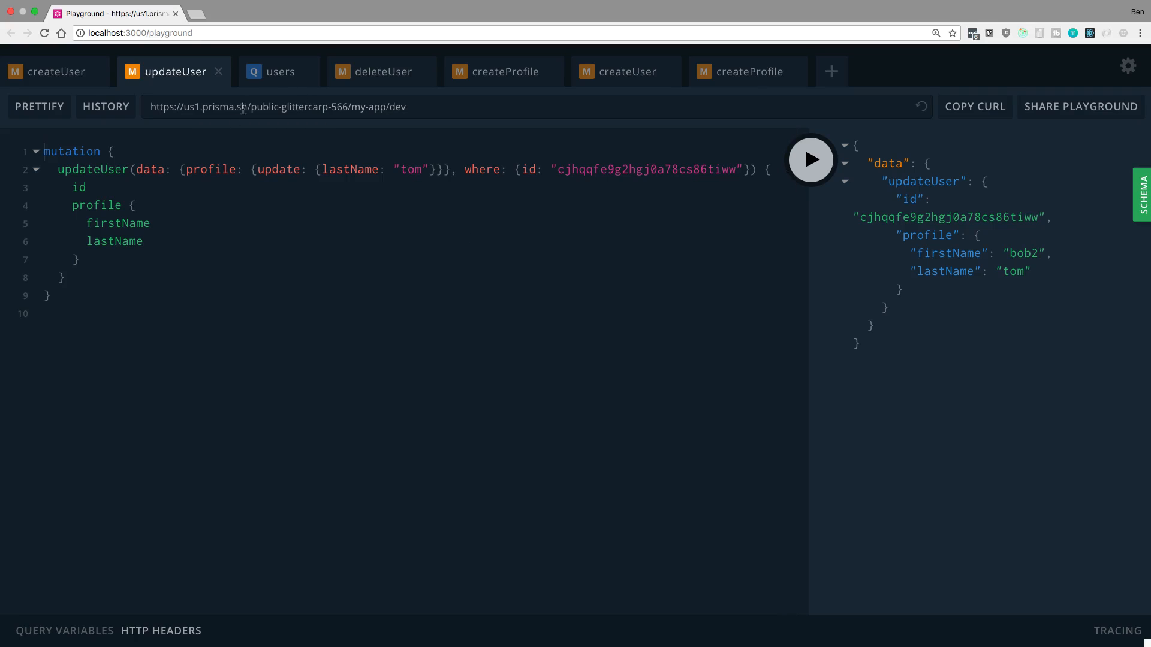
Step: Show the users query, highlighting its id and profile fields for the user bob2 tom
left_click(279, 71)
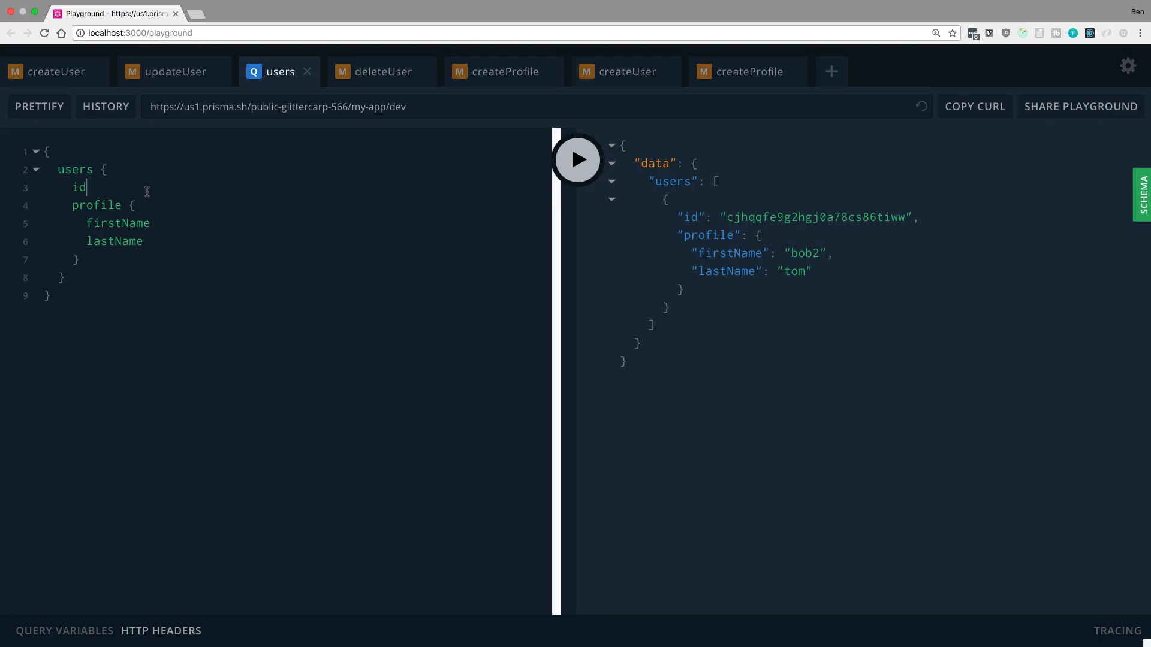
double_click(74, 169)
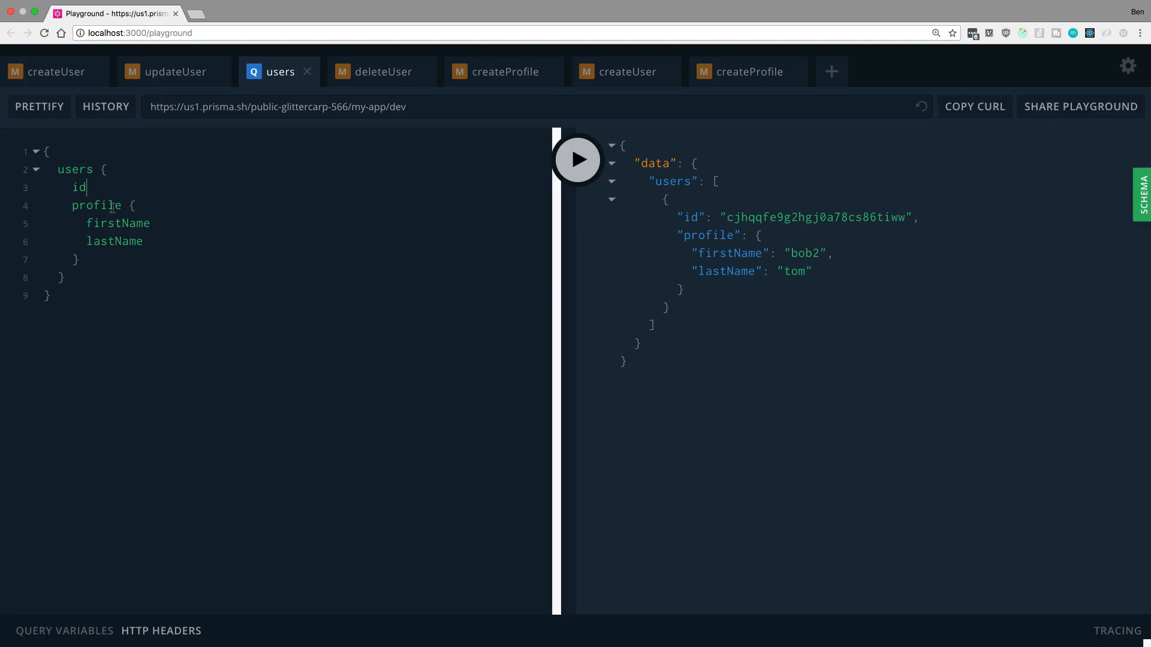
double_click(95, 205)
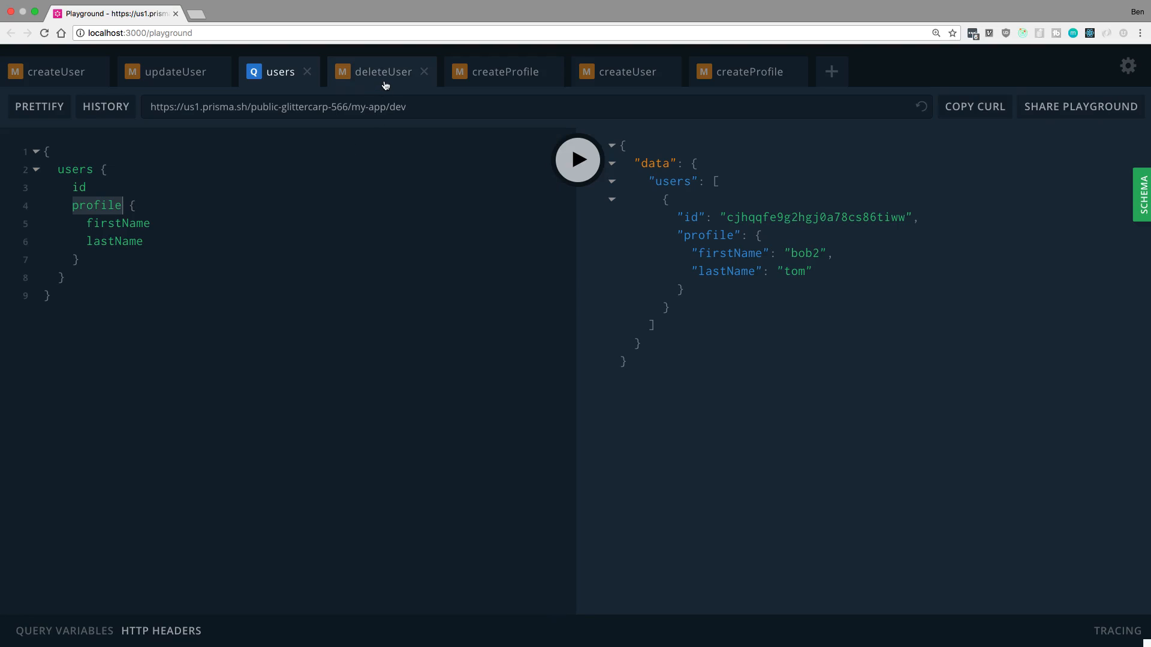
Step: Show the deleteUser mutation whose result returns the deleted user's id with profile null
left_click(382, 71)
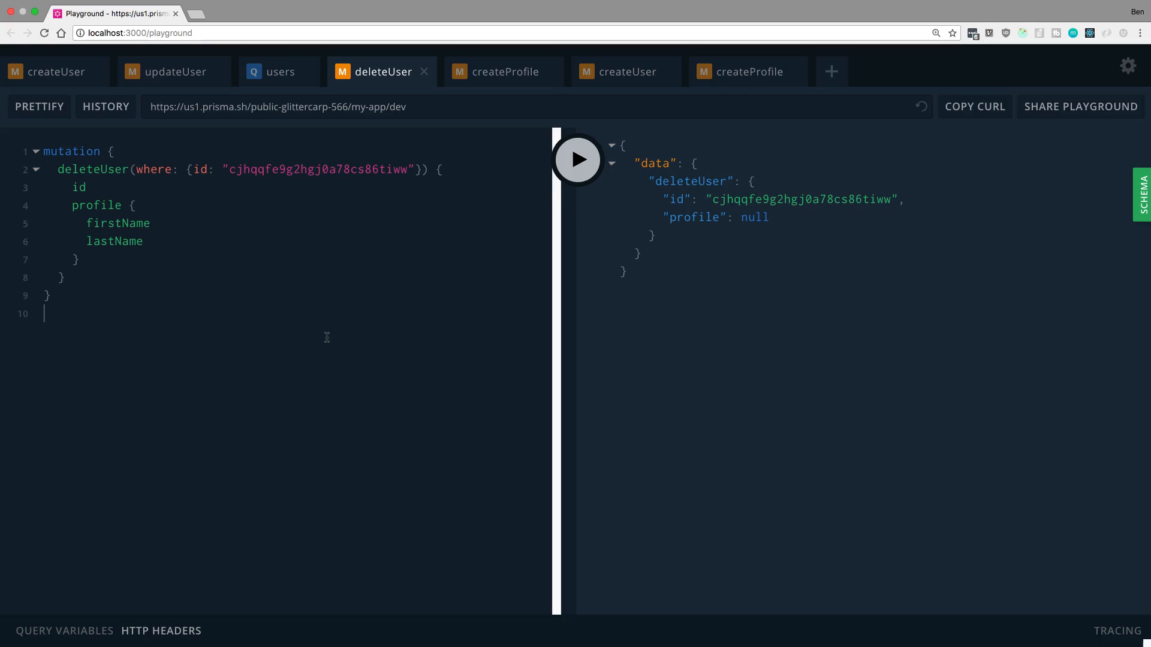
double_click(92, 169)
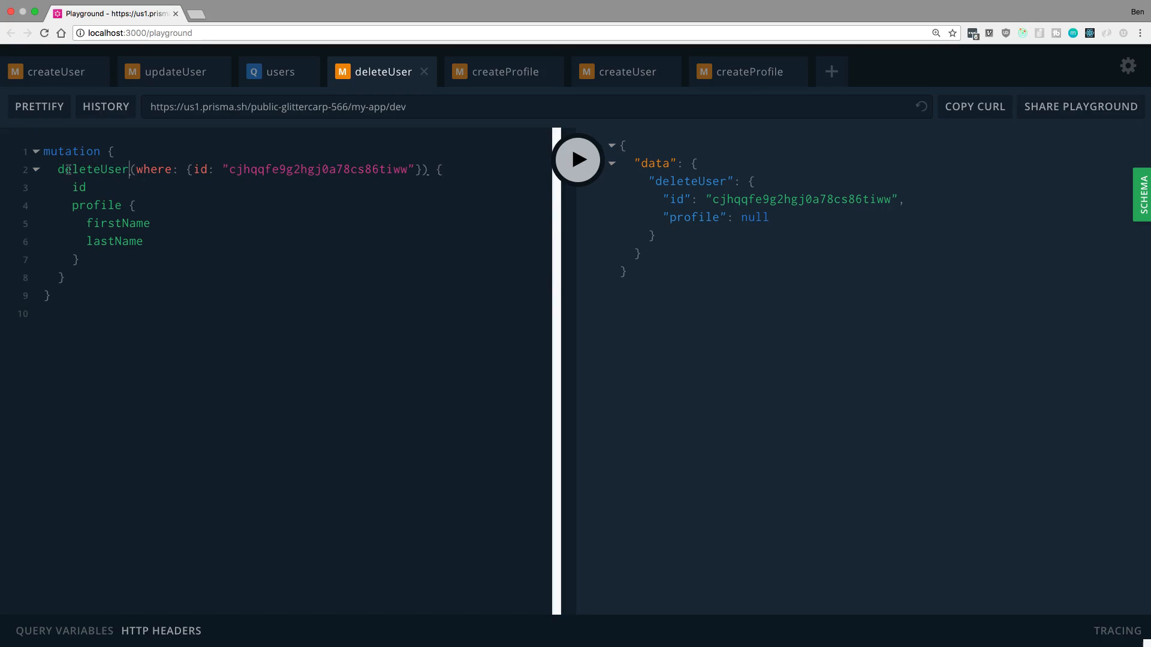
double_click(319, 169)
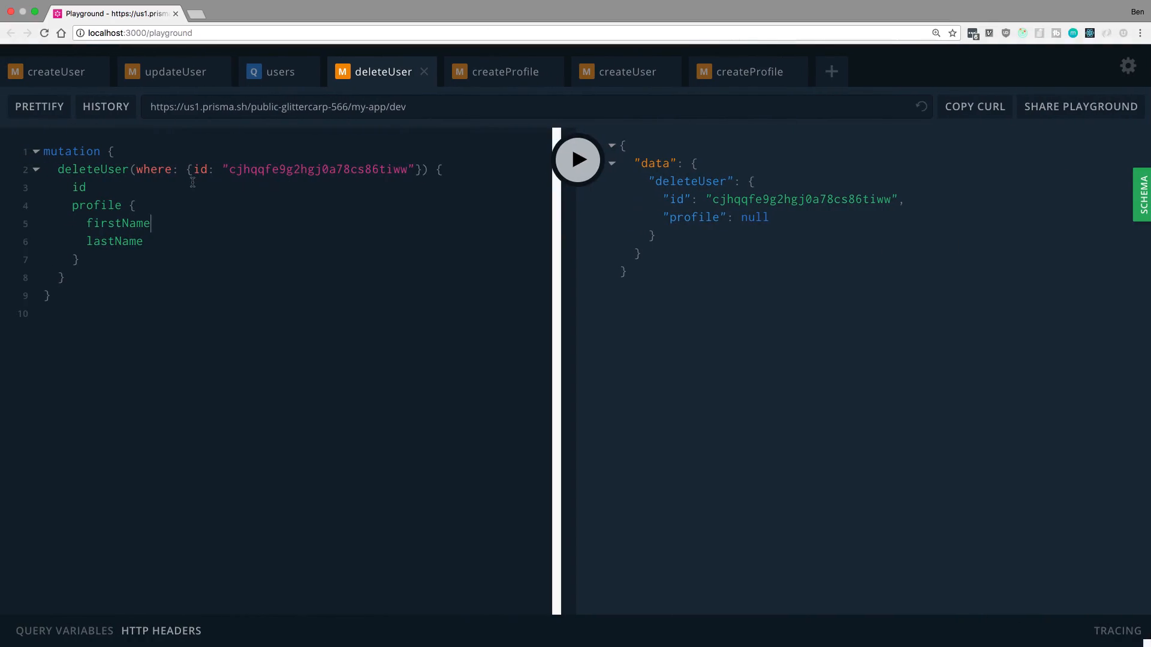
Step: Show the createProfile mutation creating jim brown with a nested new admin user, highlighting lastName
left_click(504, 71)
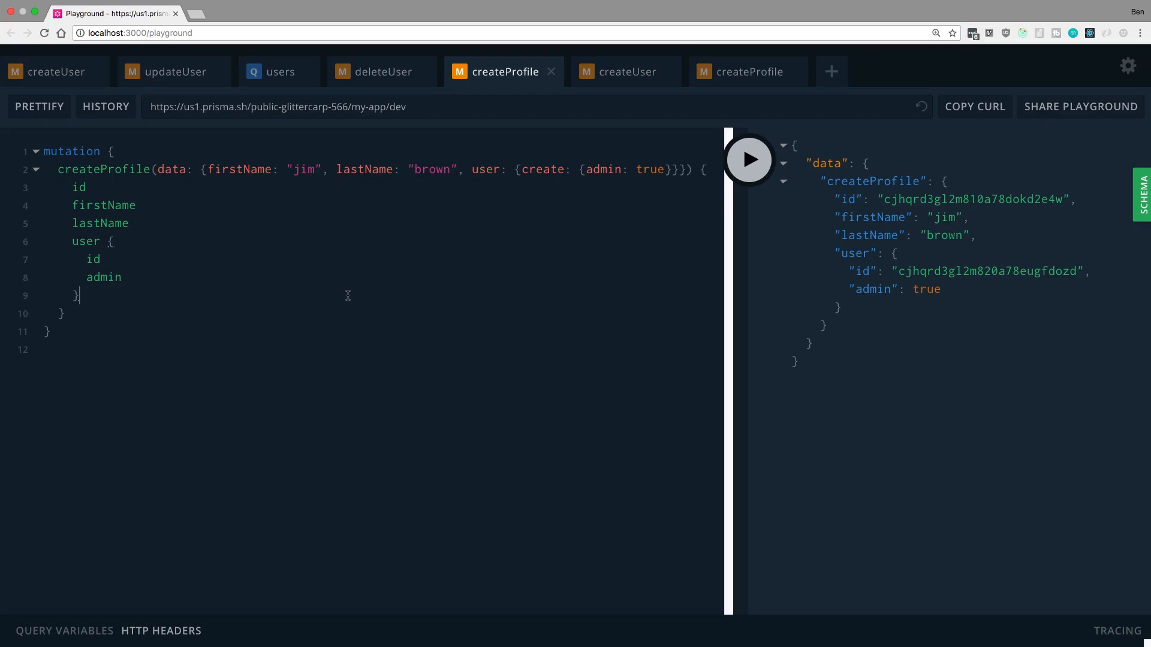
double_click(240, 169)
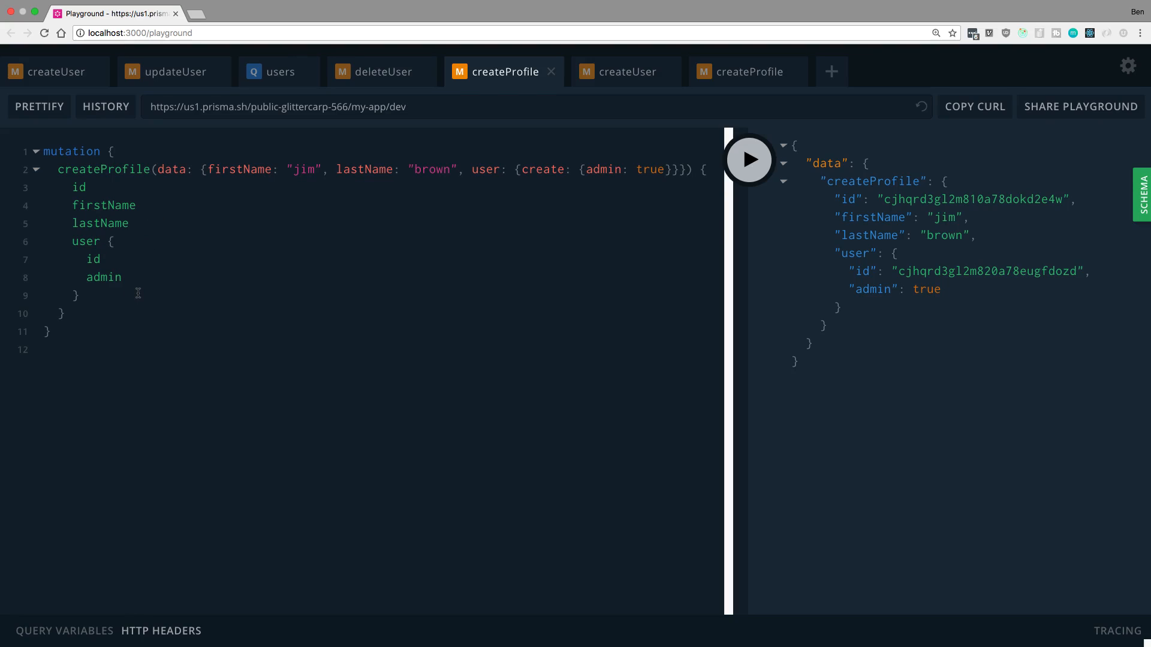
mouse_move(146, 223)
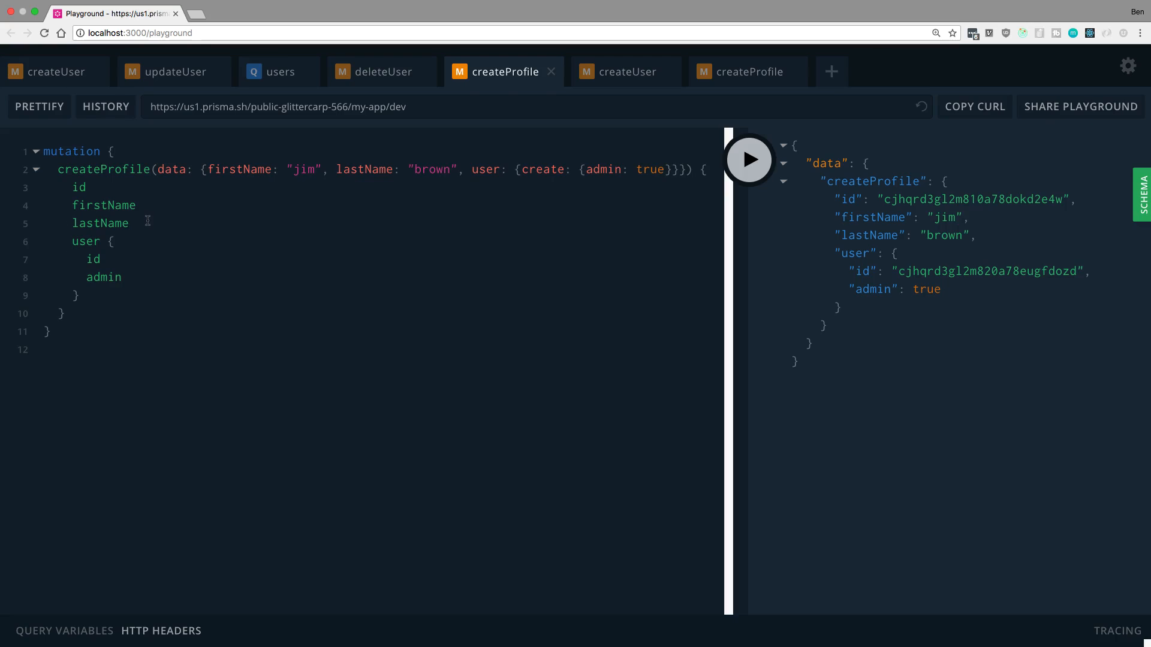
double_click(85, 241)
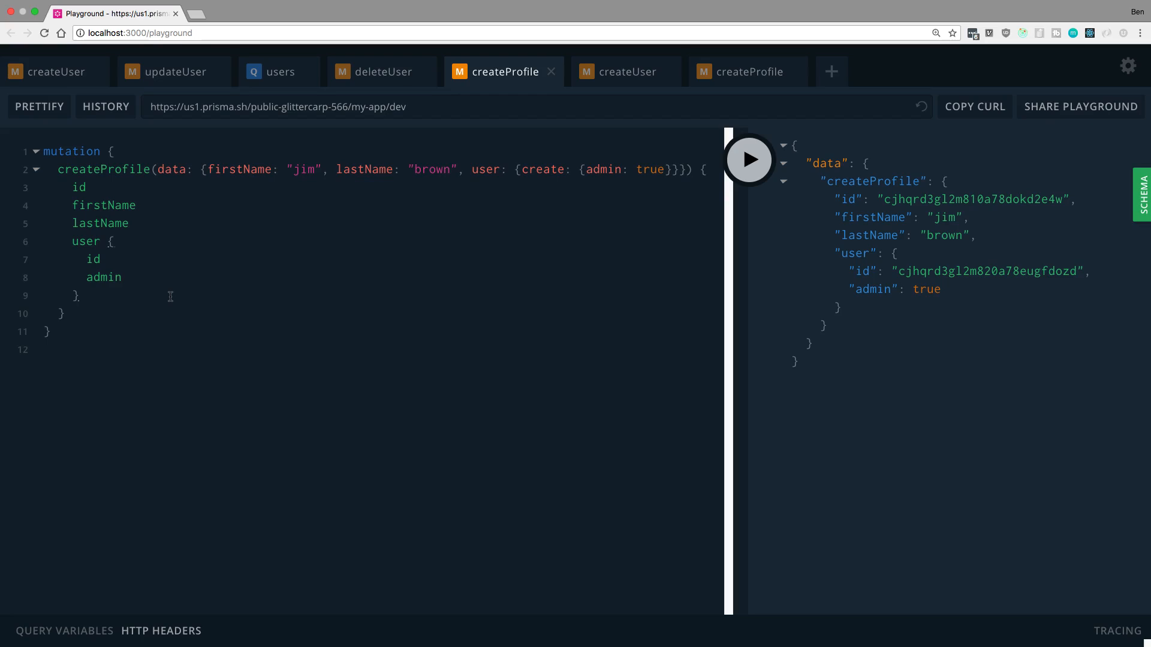
mouse_move(182, 223)
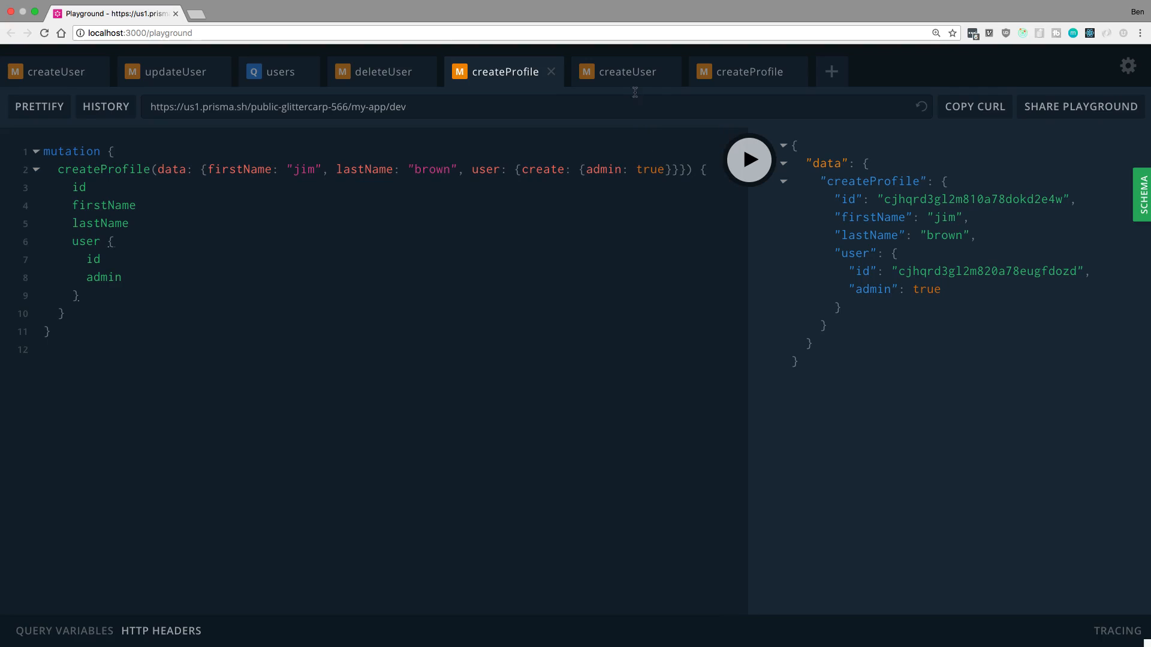
Step: Show the second createUser mutation creating an admin user with a null profile
left_click(626, 71)
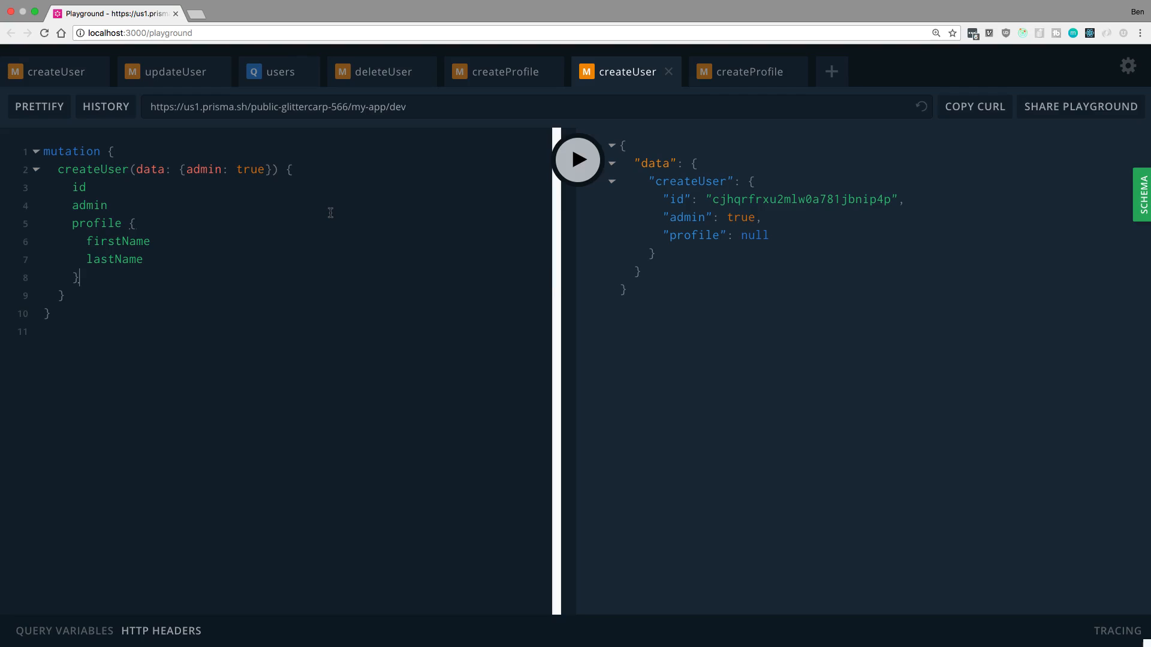
double_click(115, 258)
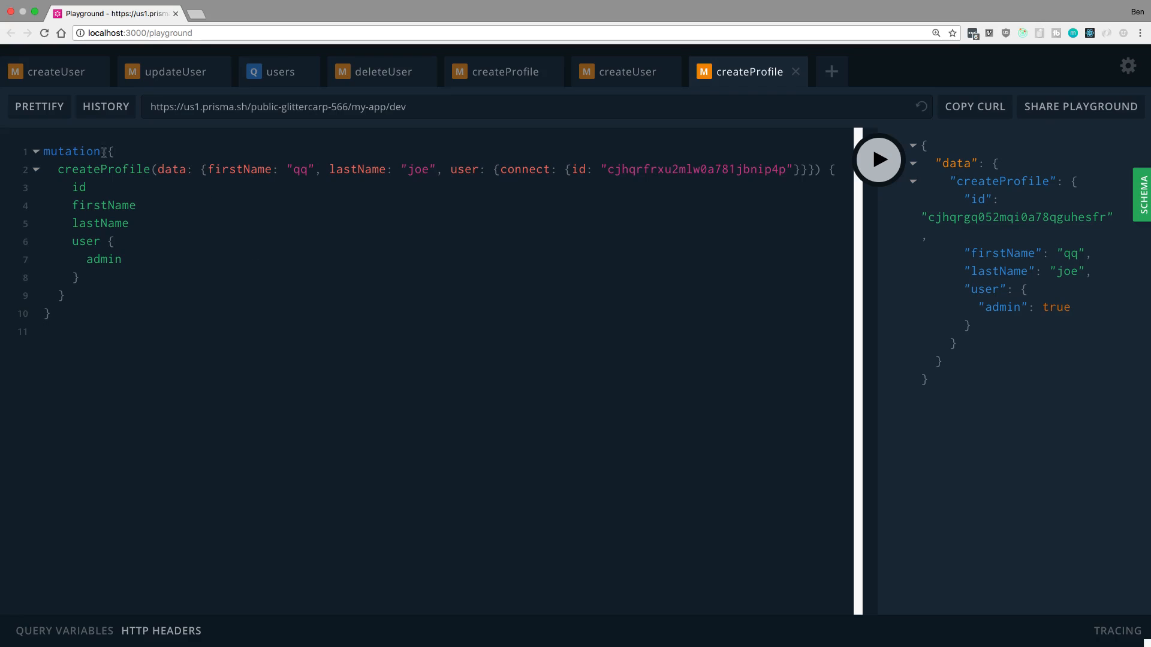
Step: Highlight the mutation keyword, the connect argument and the connected user's id in createProfile for qq joe
double_click(357, 169)
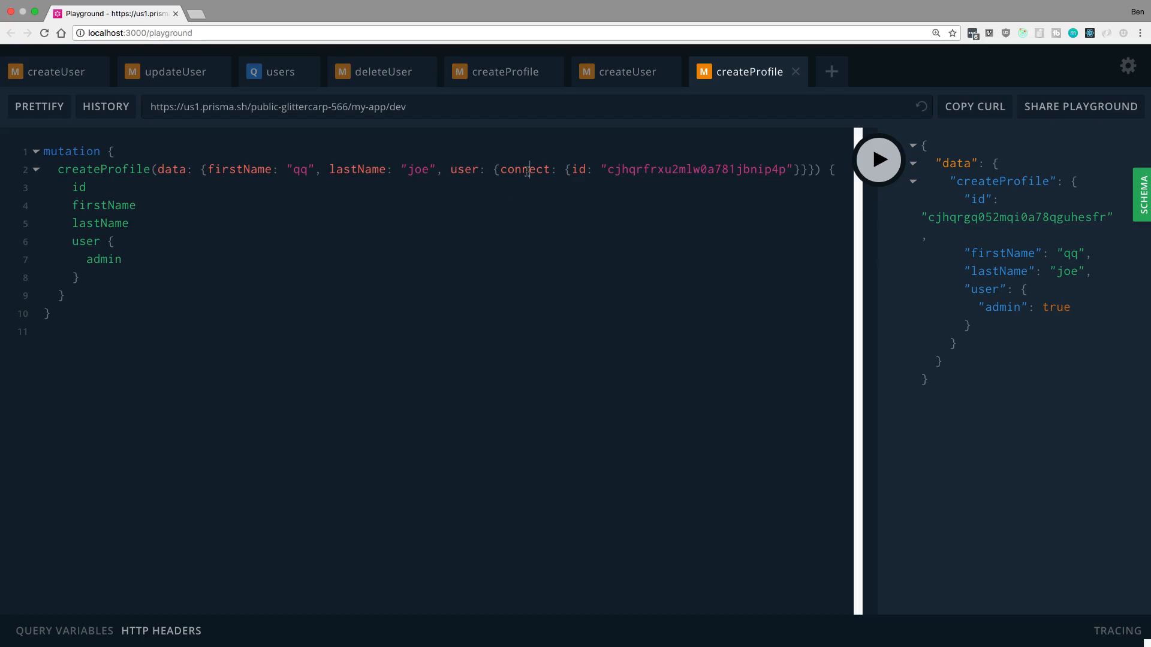
double_click(524, 169)
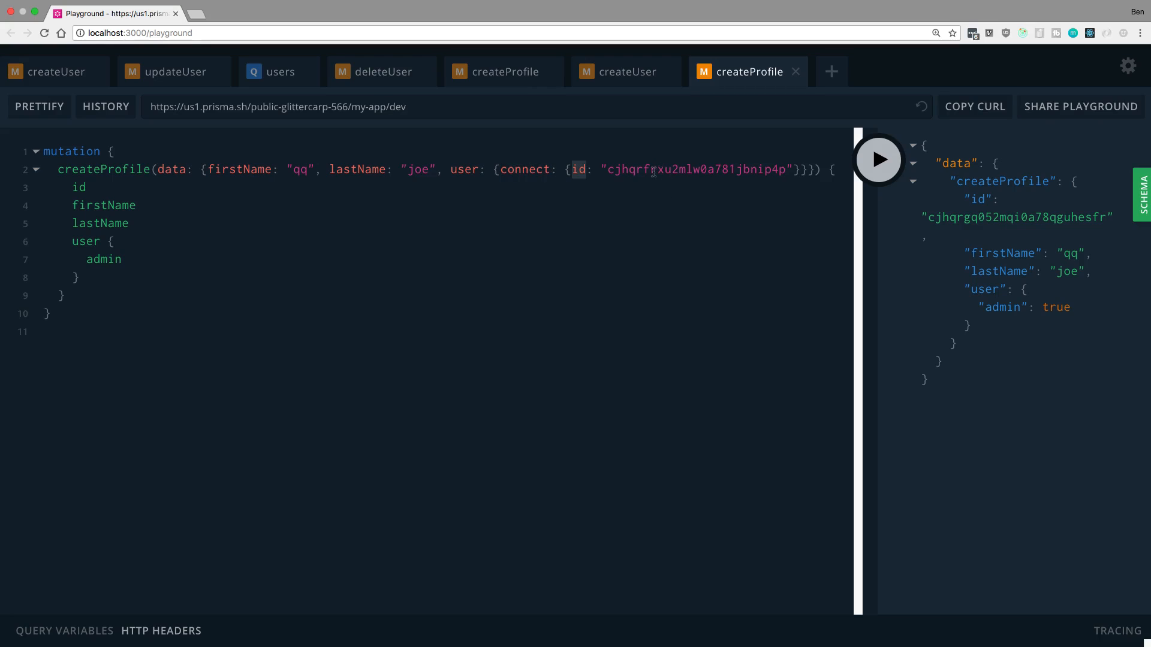
double_click(694, 169)
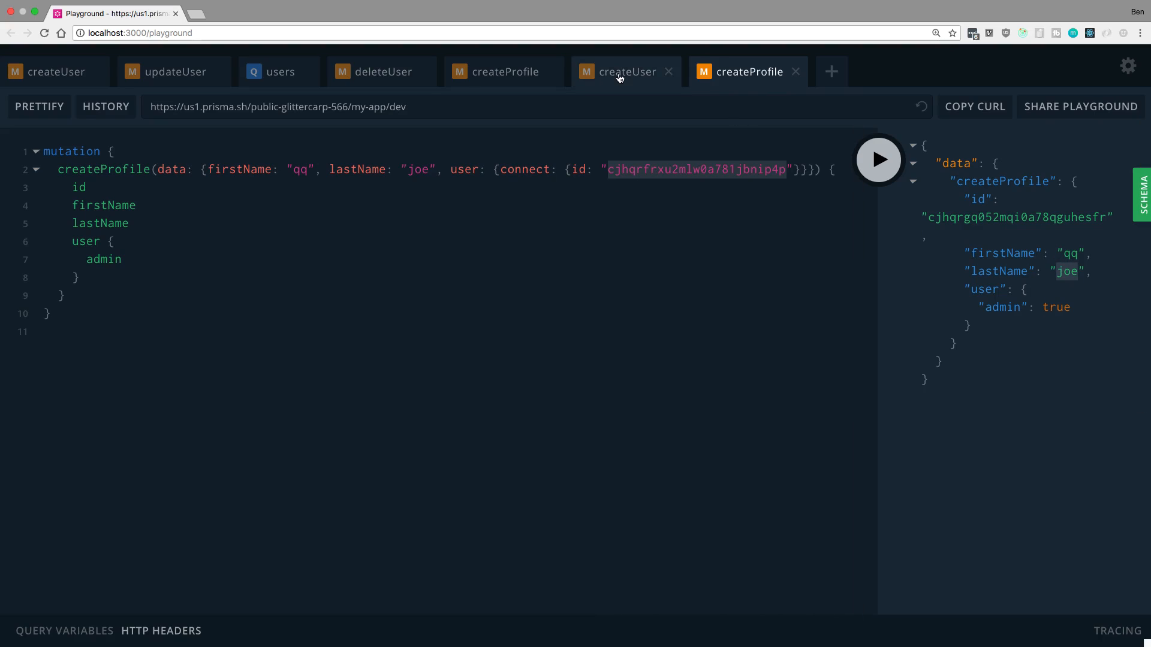
Step: Compare the connected id with the createUser result, then re-highlight connect back in createProfile
left_click(626, 71)
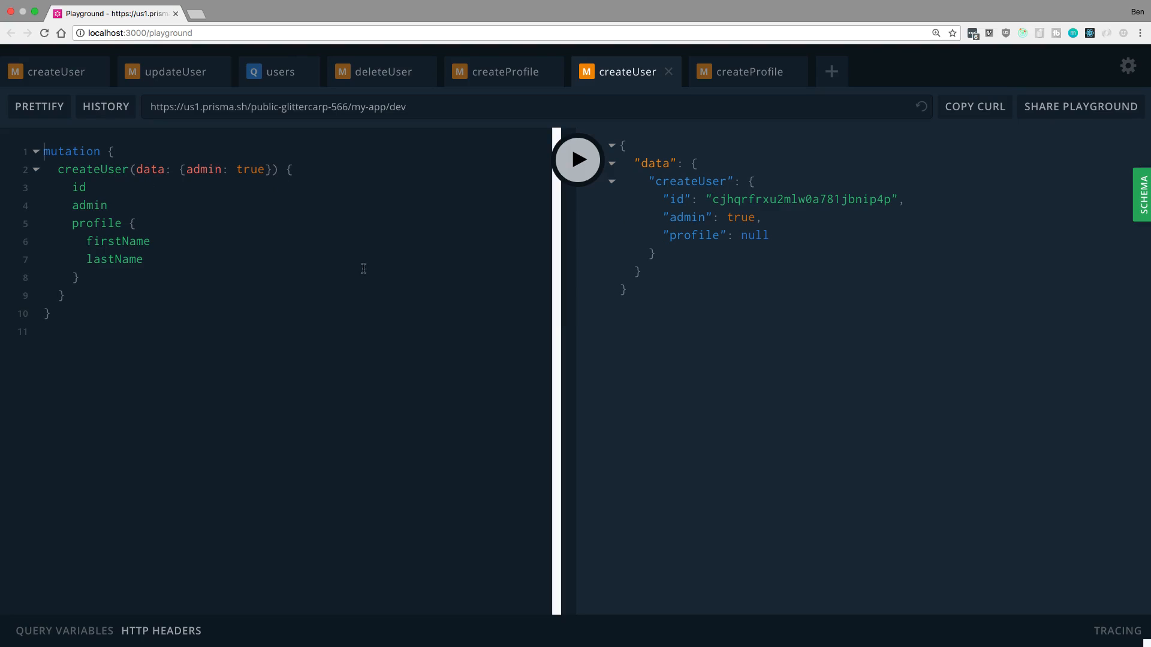
left_click(747, 70)
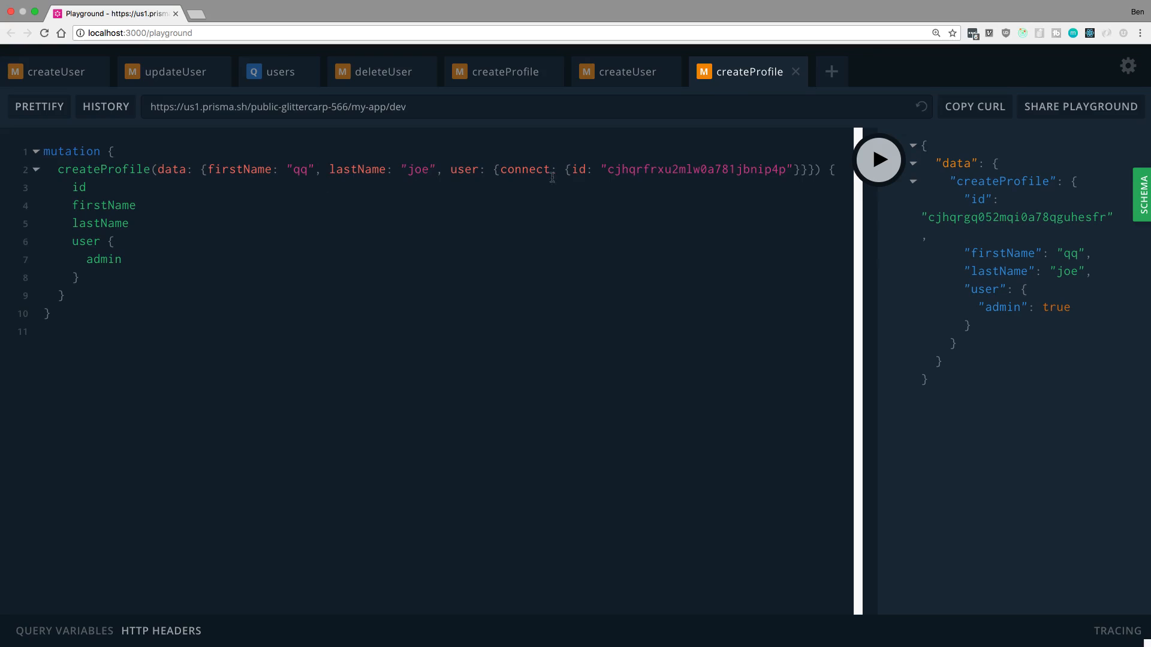
double_click(696, 169)
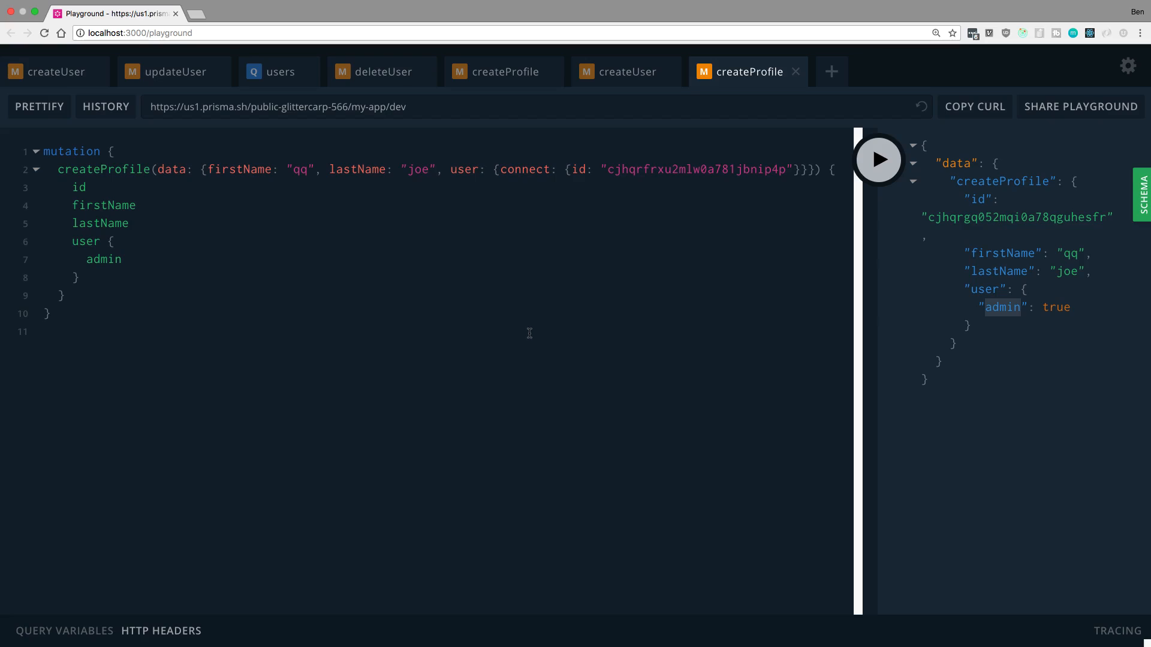
mouse_move(514, 175)
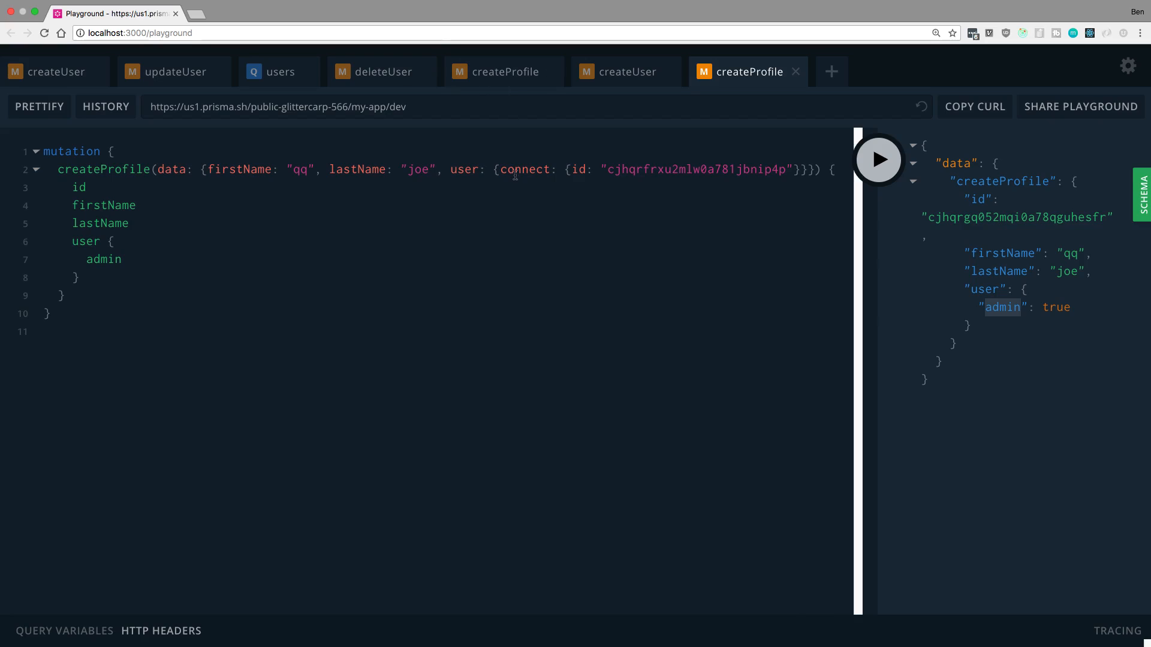
double_click(524, 169)
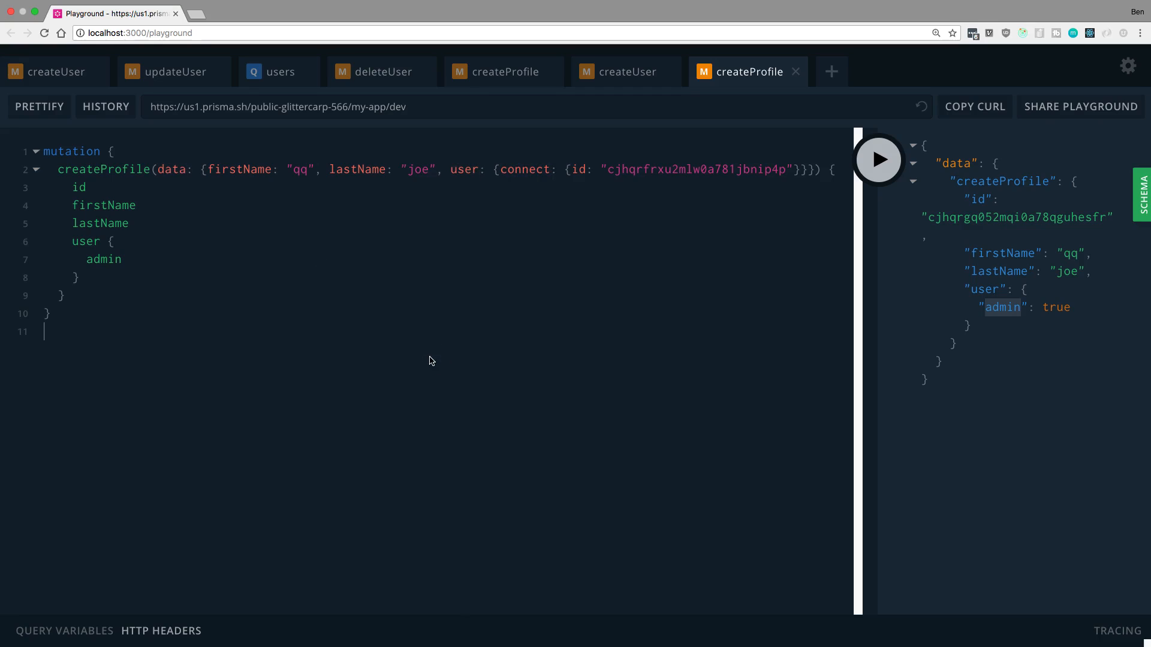
left_click(1140, 194)
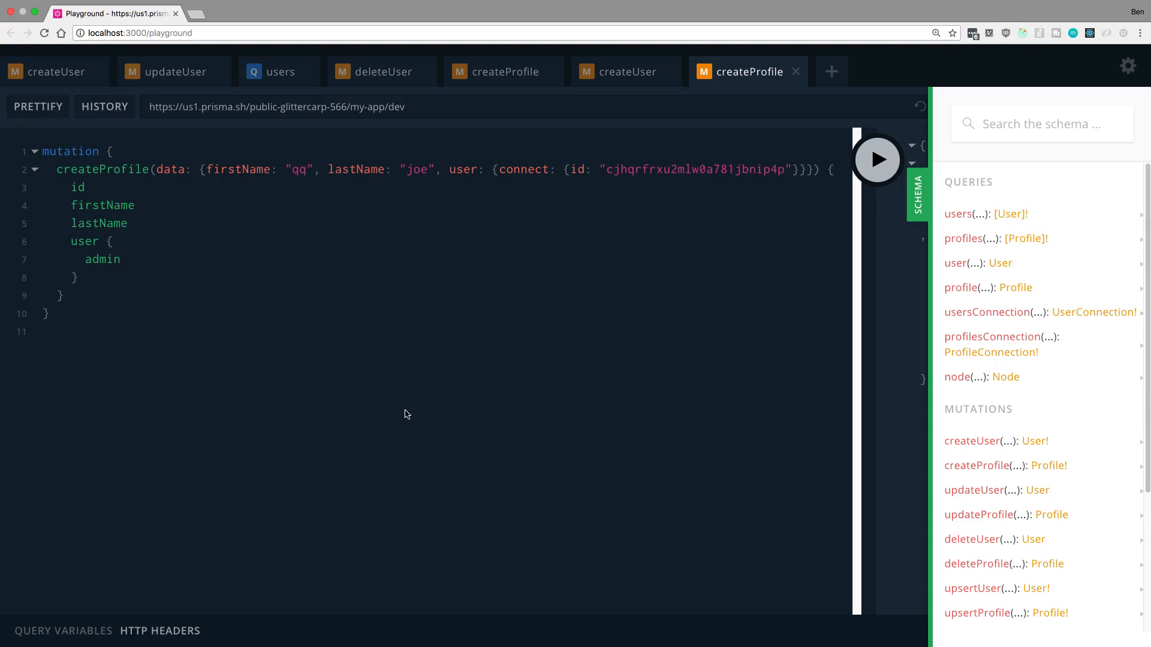
mouse_move(501, 321)
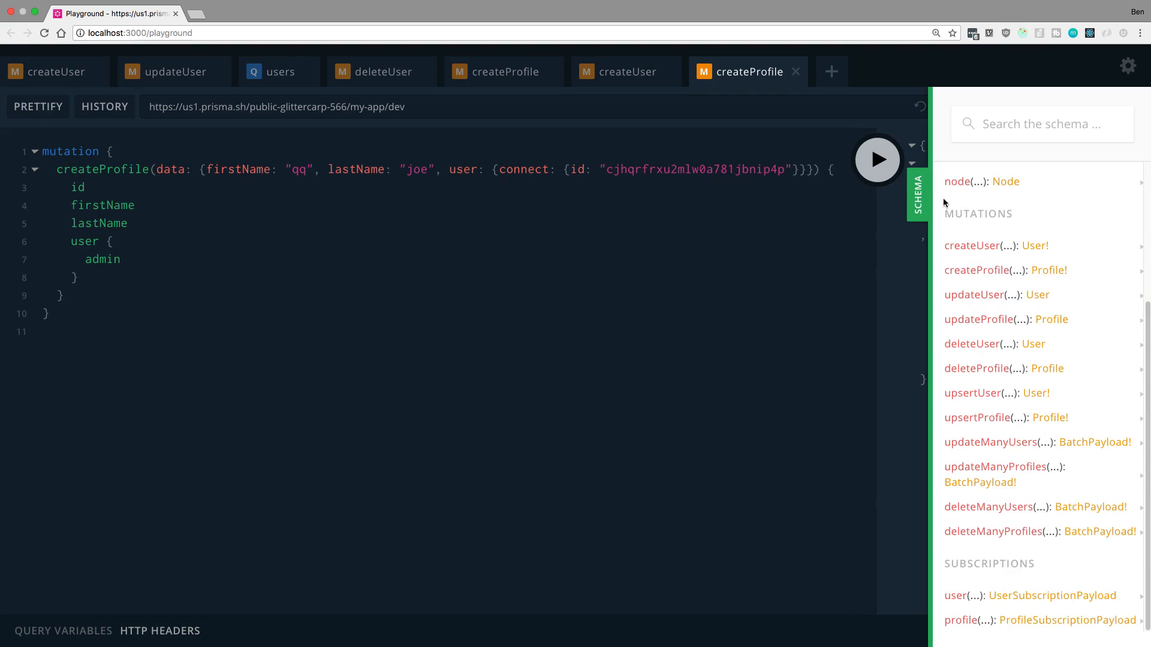
left_click(977, 270)
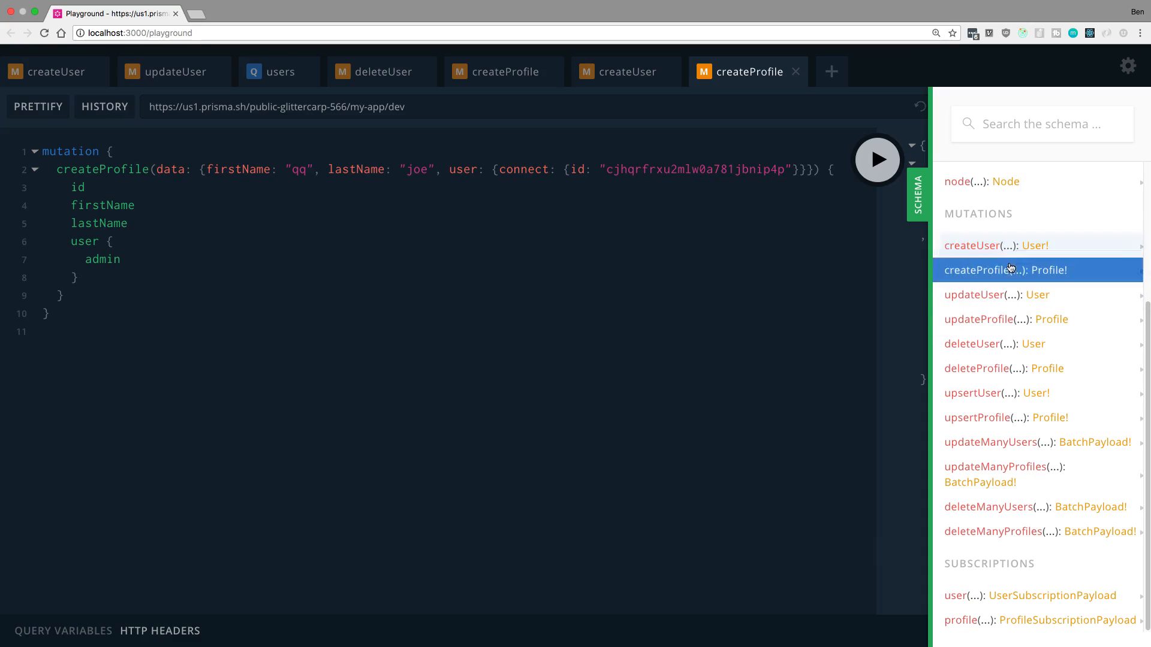
left_click(972, 245)
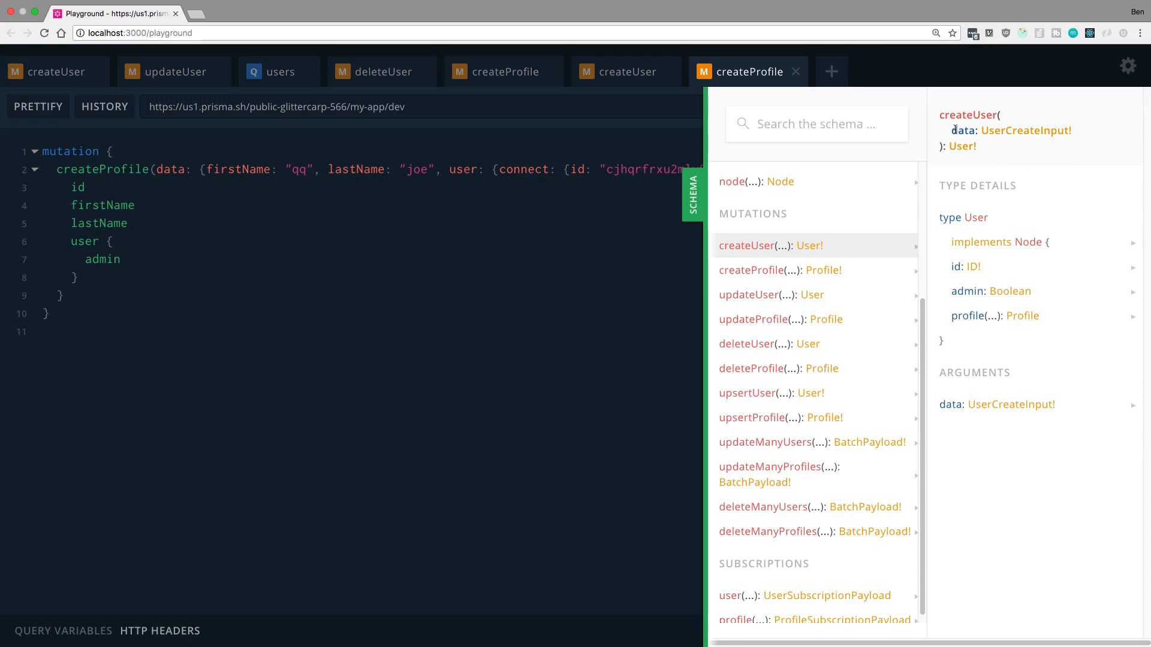
mouse_move(1087, 129)
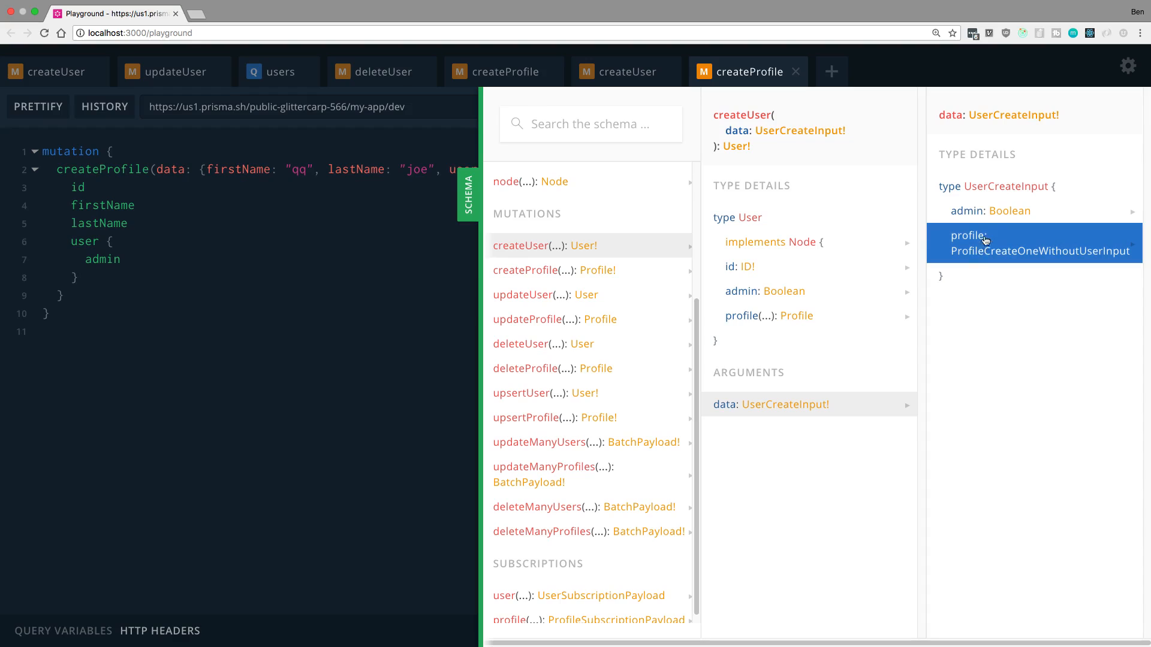
left_click(1033, 244)
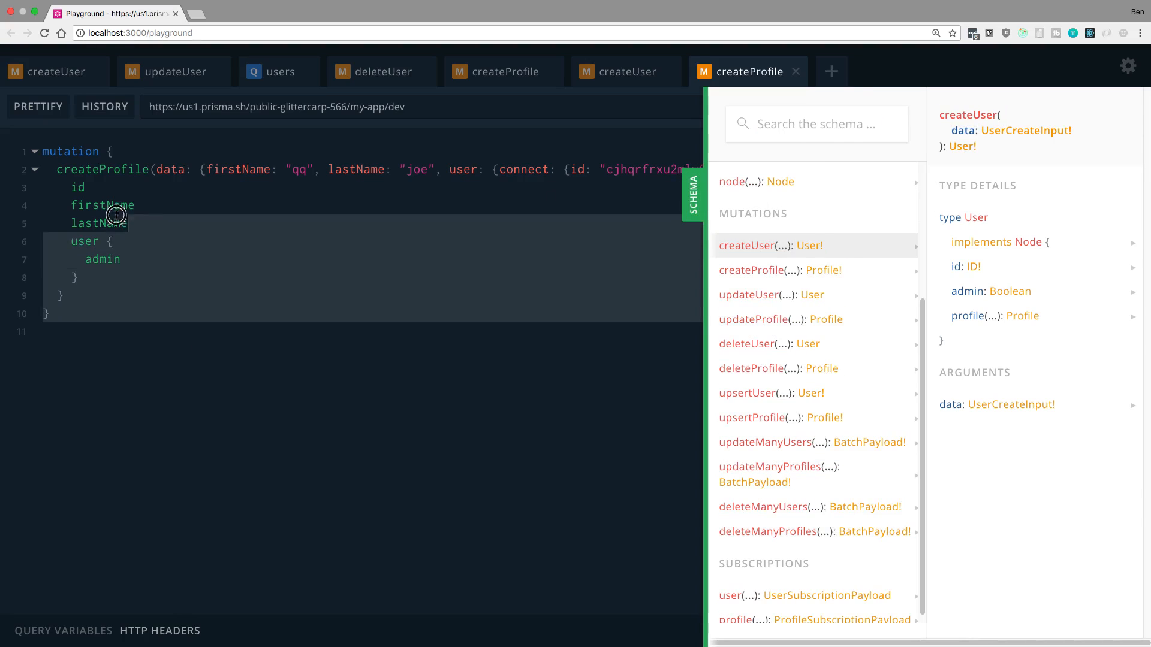
left_click(876, 159)
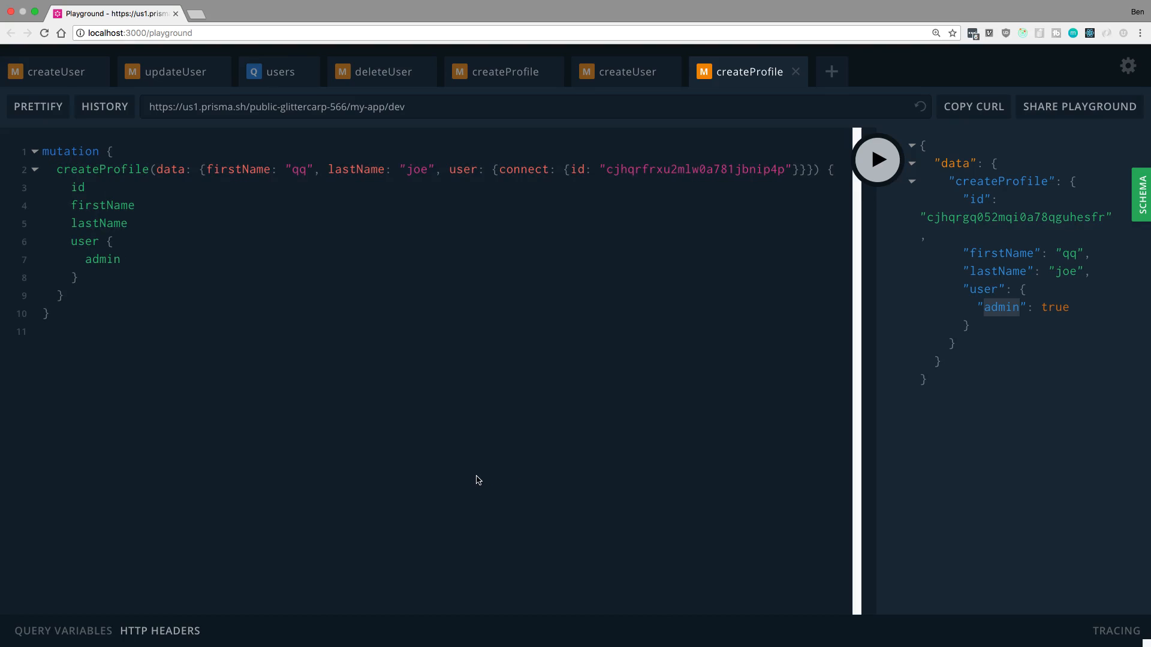
mouse_move(185, 187)
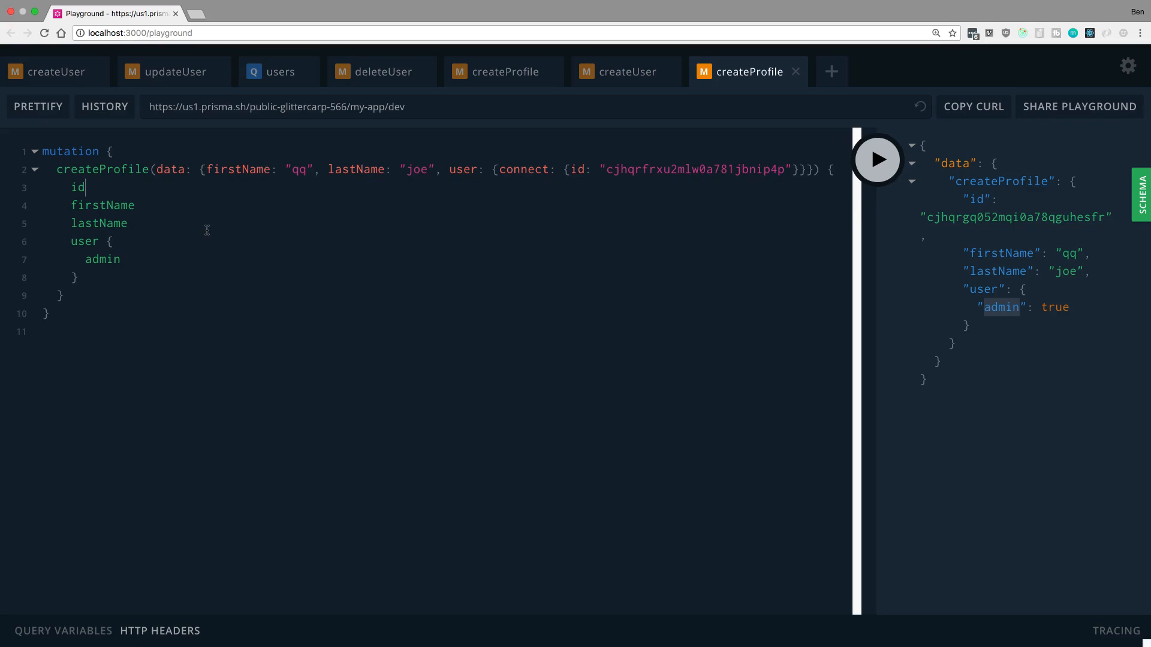
double_click(169, 169)
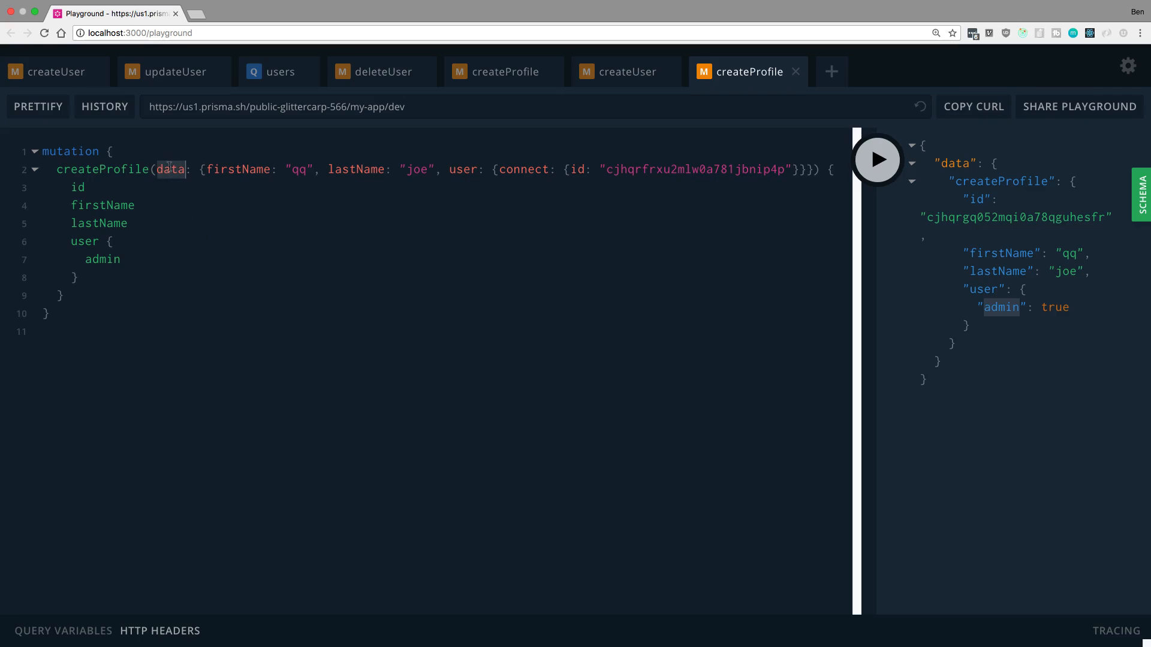